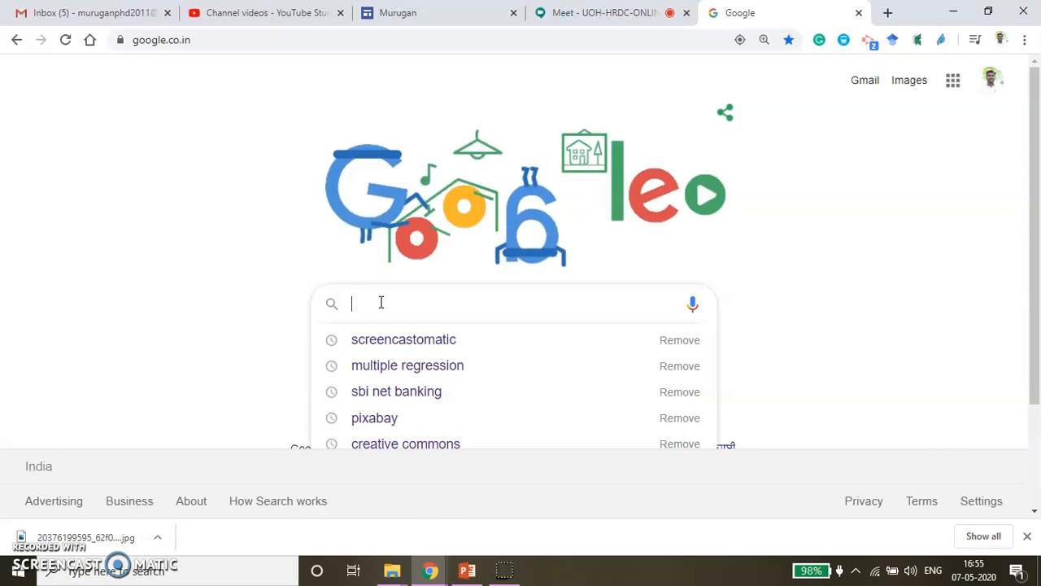
Search Google for 'multiple regression' and bring up the results page settings options
{"action": "type", "text": "multiple regression"}
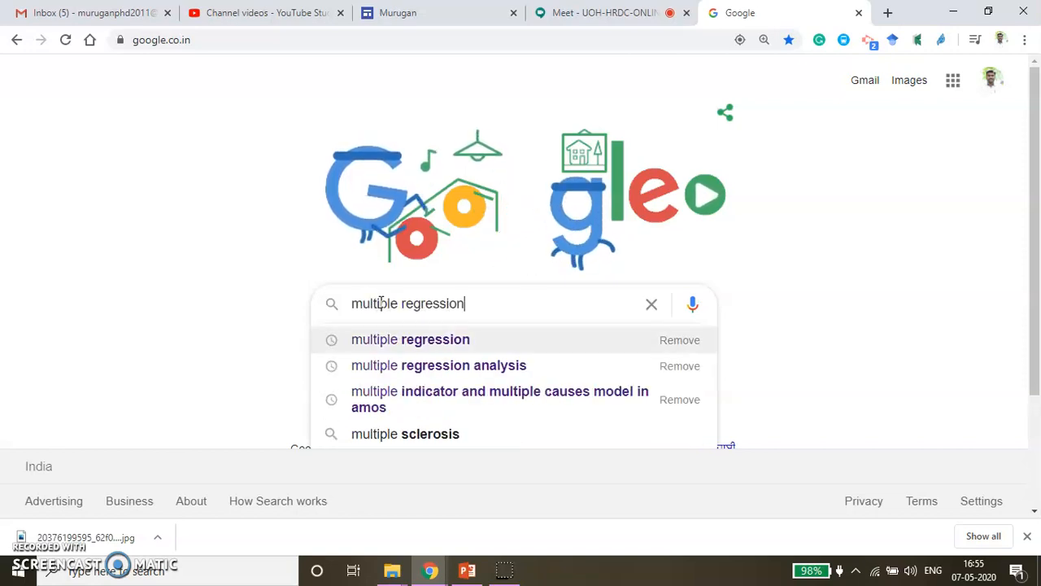
{"action": "left_click", "coordinate": [410, 339]}
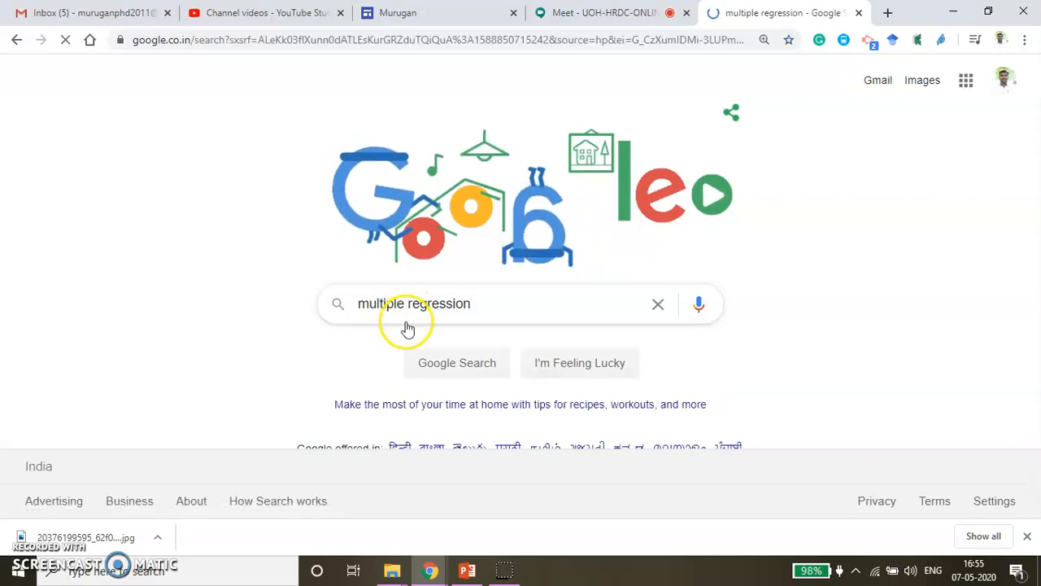
{"action": "left_click", "coordinate": [457, 363]}
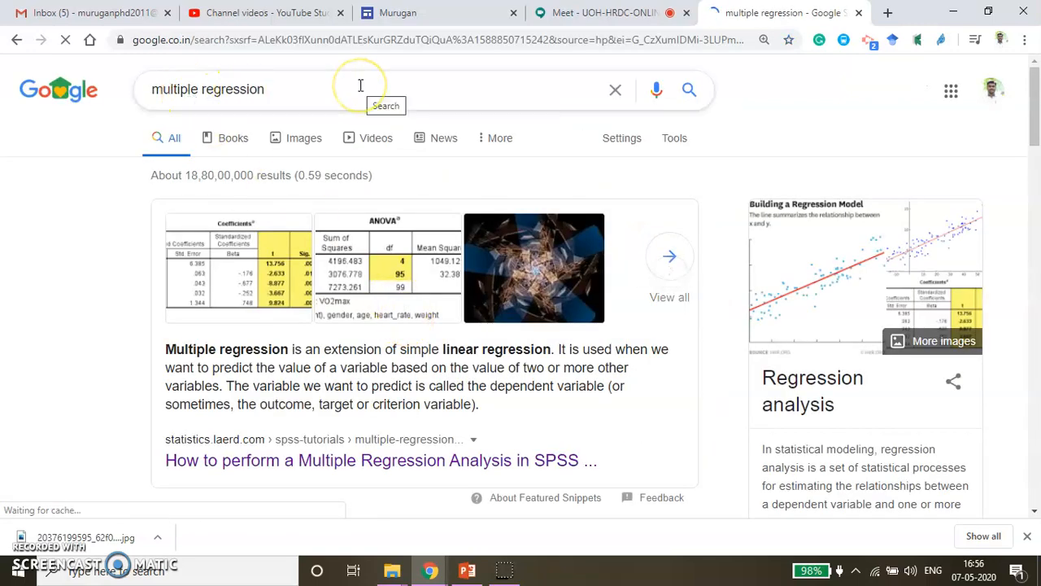
{"action": "left_click", "coordinate": [622, 138]}
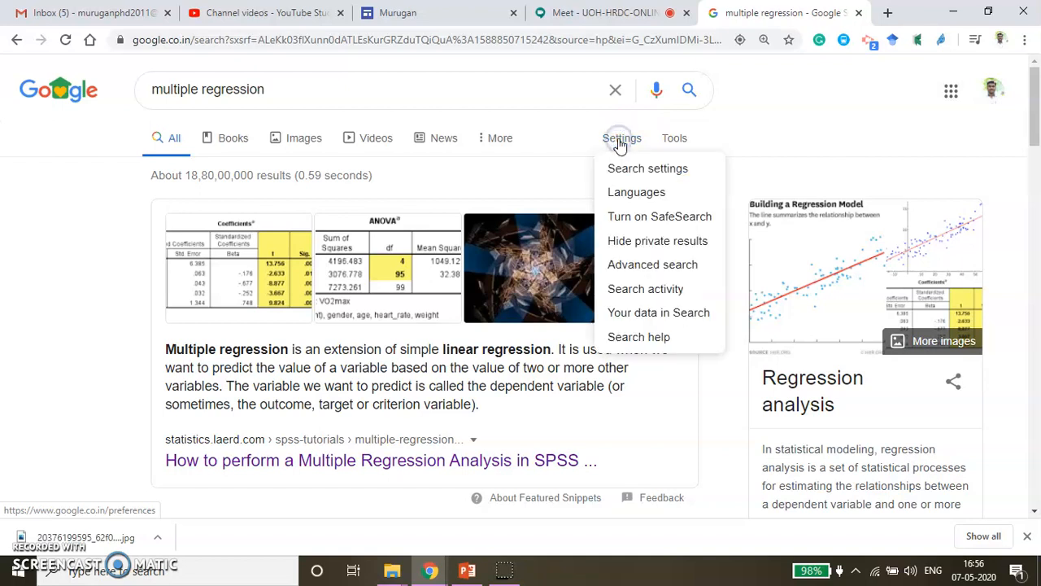
On Advanced Search, set usage rights to free to use, share or modify, even commercially
{"action": "left_click", "coordinate": [653, 265]}
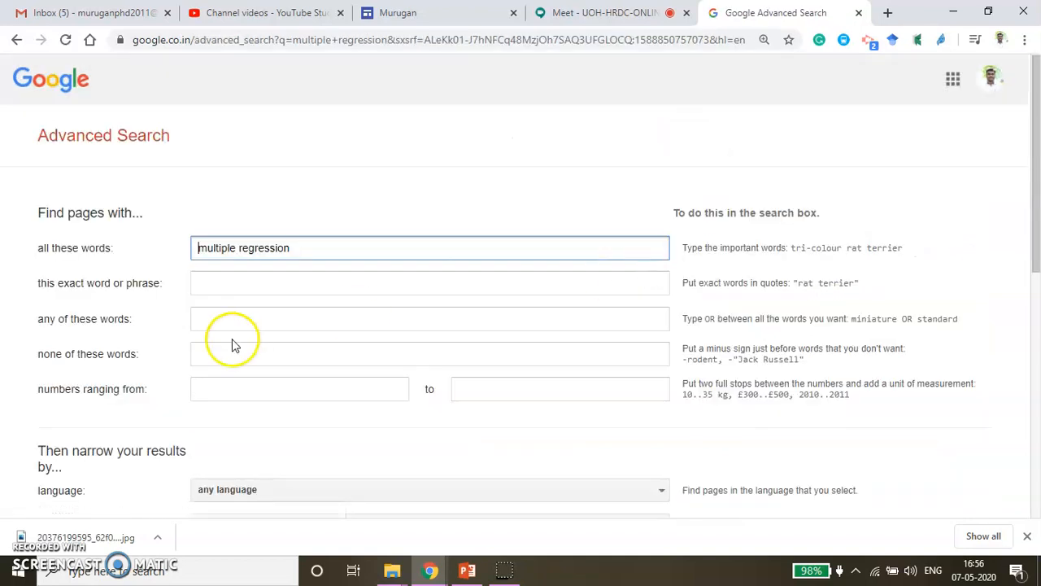
{"action": "scroll", "scroll_direction": "down", "scroll_amount": 3}
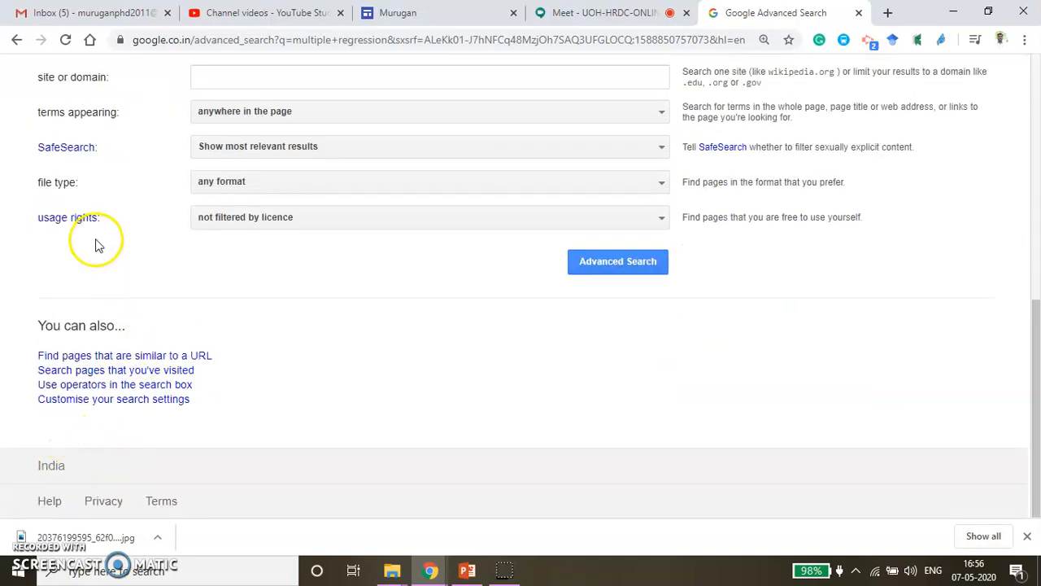
{"action": "left_click", "coordinate": [429, 217]}
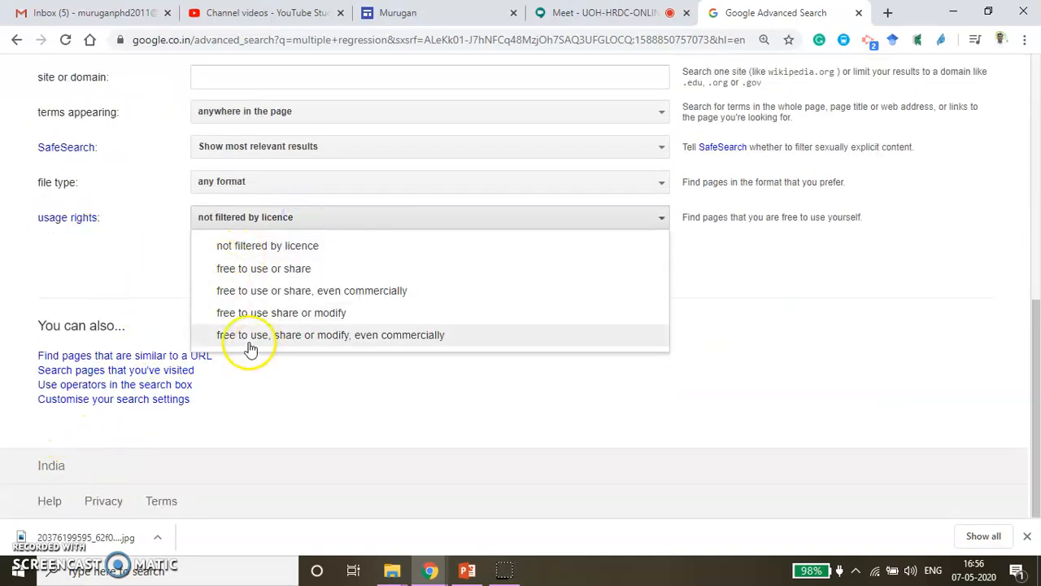
{"action": "mouse_move", "coordinate": [382, 347]}
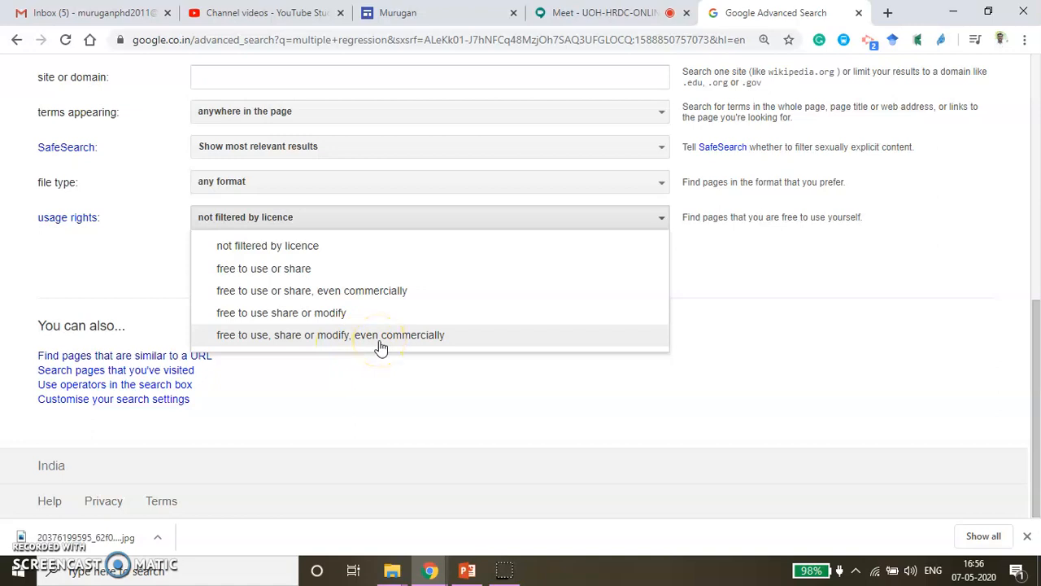
{"action": "left_click", "coordinate": [330, 334]}
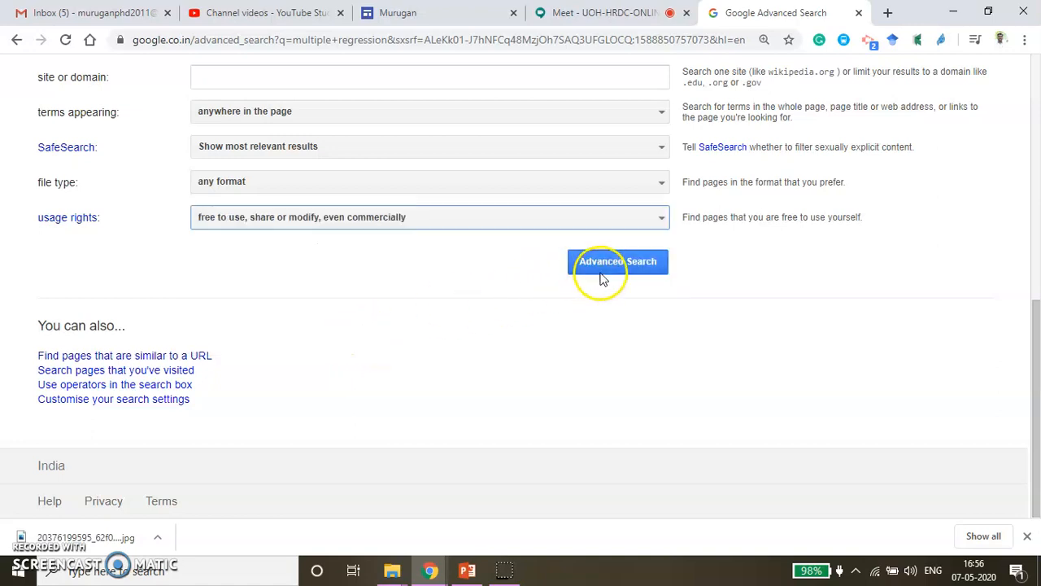
Run the licence-filtered search and open the Chapter 8 Regression Basics result in a new tab
{"action": "left_click", "coordinate": [617, 261]}
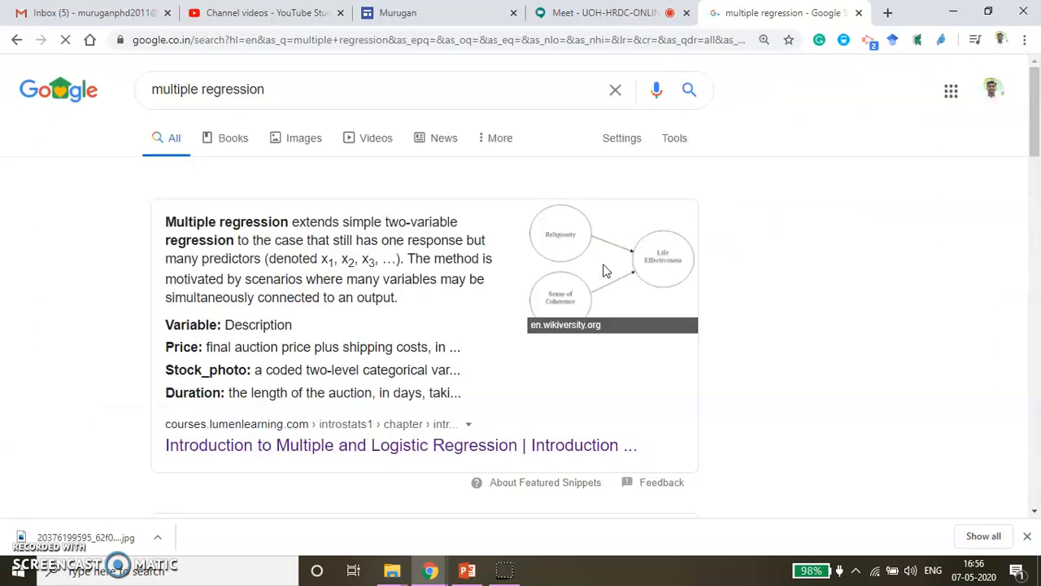
{"action": "scroll", "scroll_direction": "down", "scroll_amount": 3}
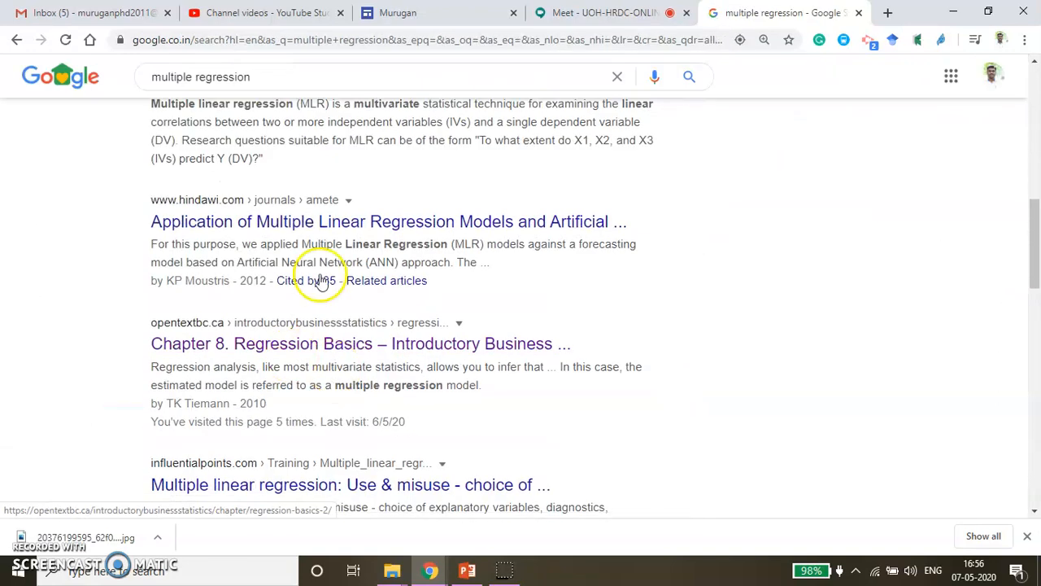
{"action": "scroll", "scroll_direction": "down", "scroll_amount": 3}
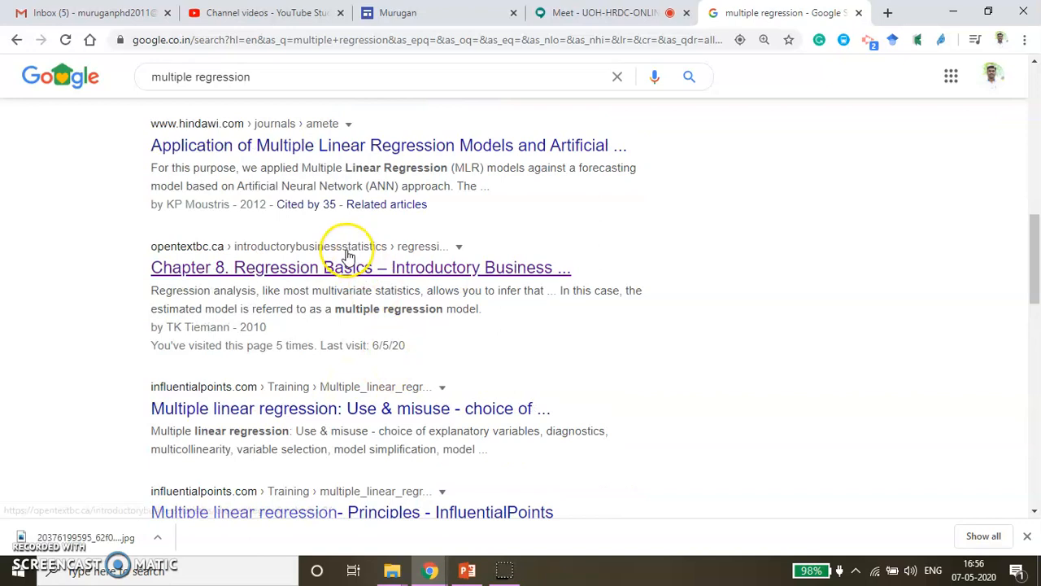
{"action": "right_click", "coordinate": [360, 267]}
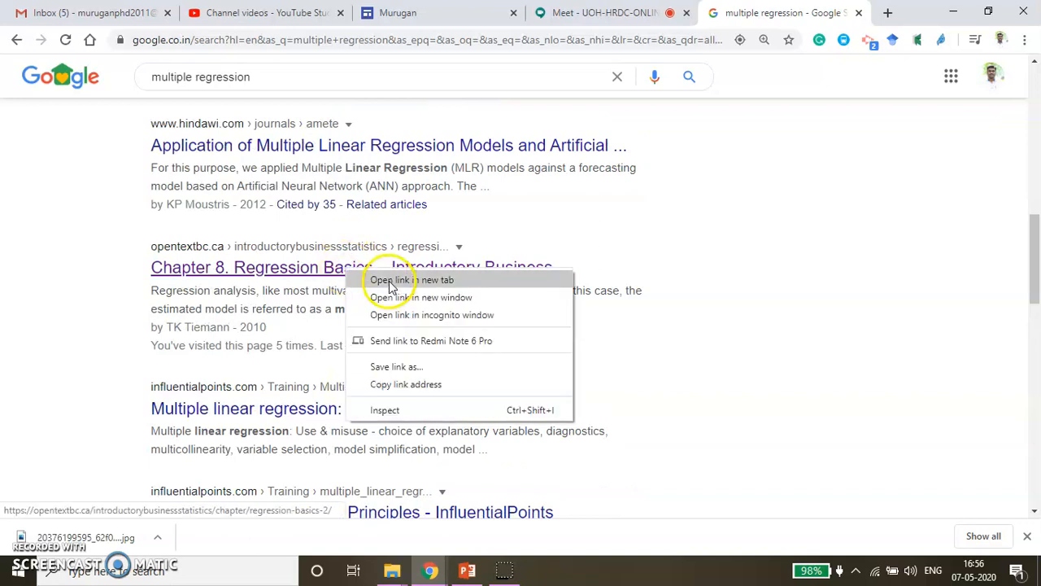
{"action": "left_click", "coordinate": [413, 279]}
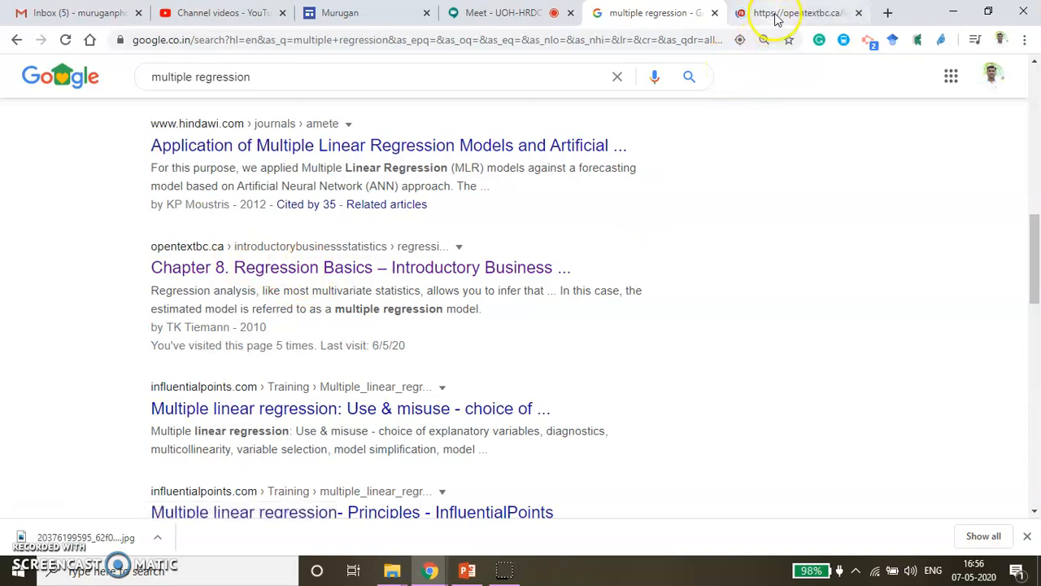
Scroll the Chapter 8 page down to its CC BY 4.0 License section
{"action": "left_click", "coordinate": [360, 266]}
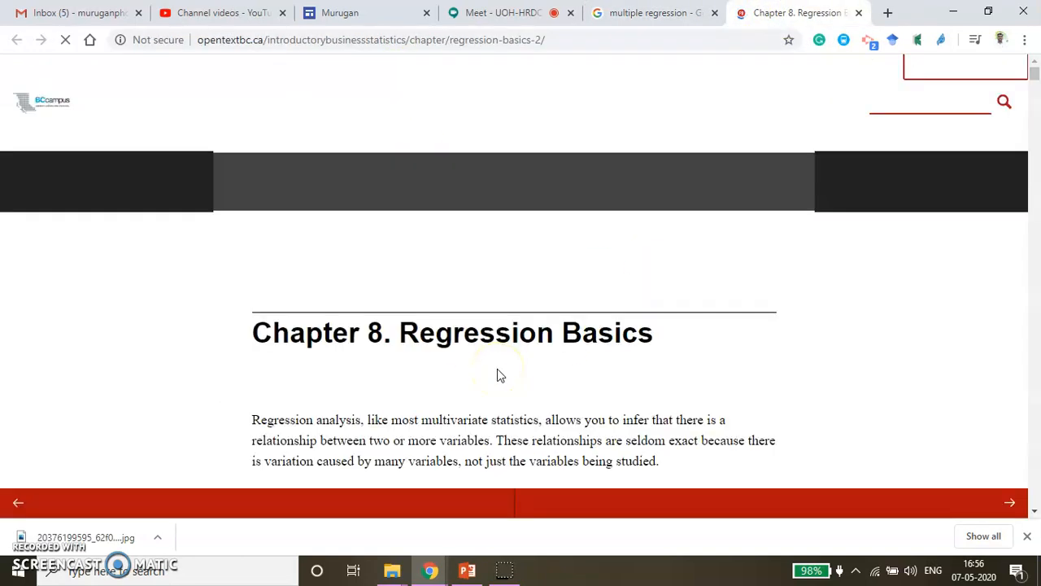
{"action": "scroll", "scroll_direction": "down", "scroll_amount": 3}
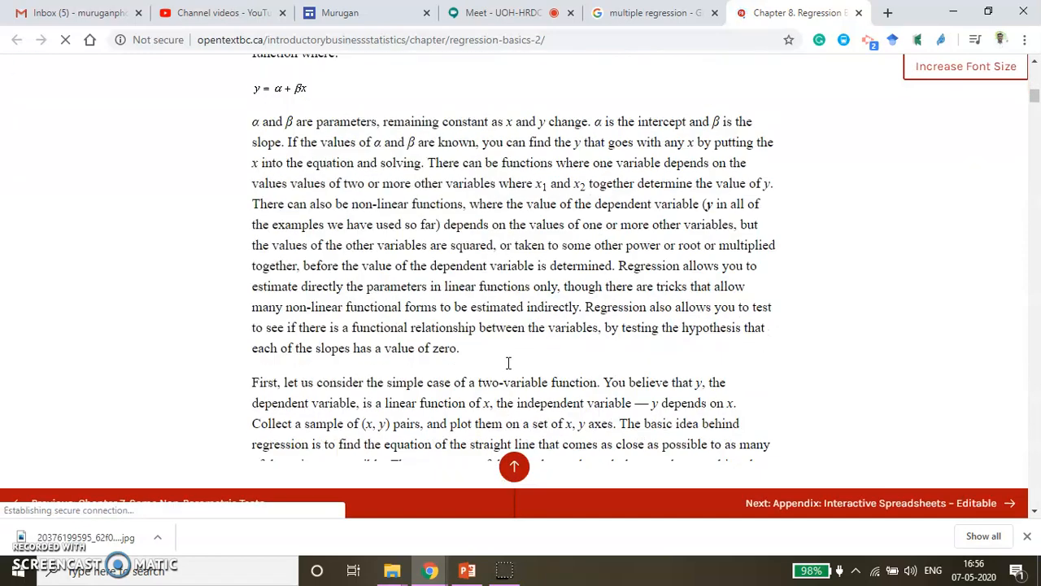
{"action": "scroll", "scroll_direction": "down", "scroll_amount": 3}
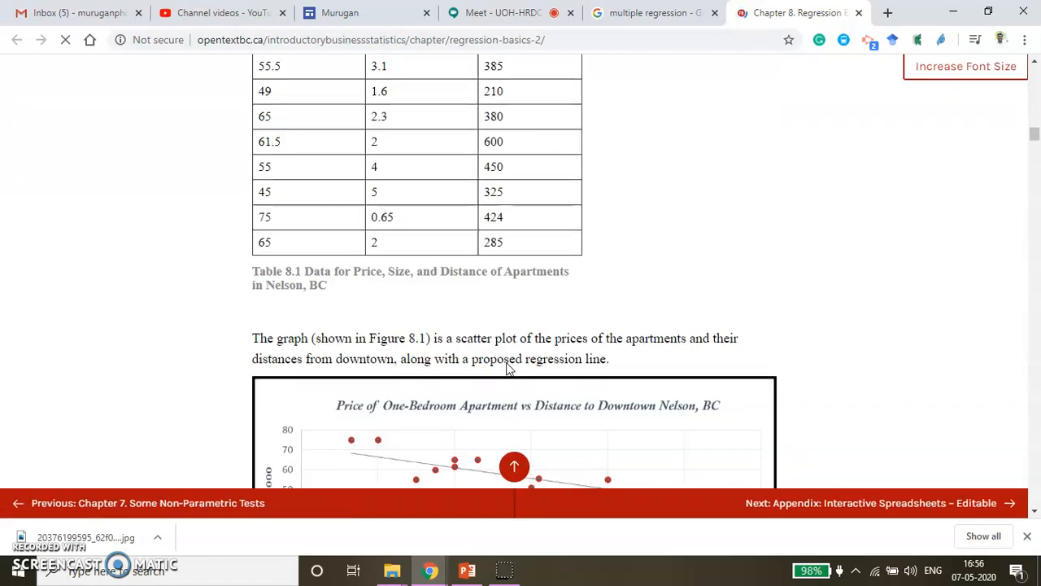
{"action": "scroll", "scroll_direction": "down", "scroll_amount": 3}
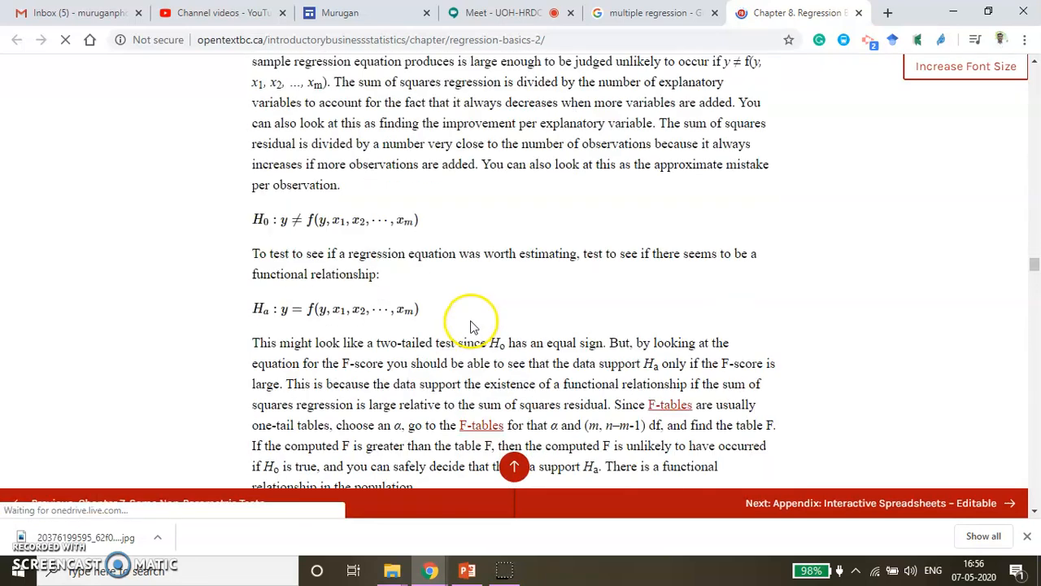
{"action": "scroll", "scroll_direction": "down", "scroll_amount": 3}
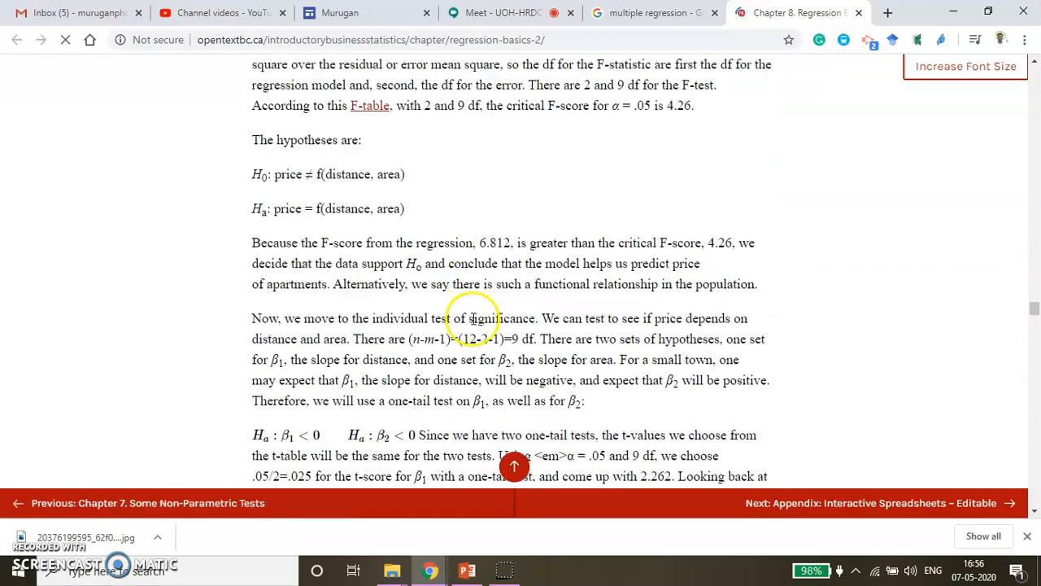
{"action": "scroll", "scroll_direction": "down", "scroll_amount": 3}
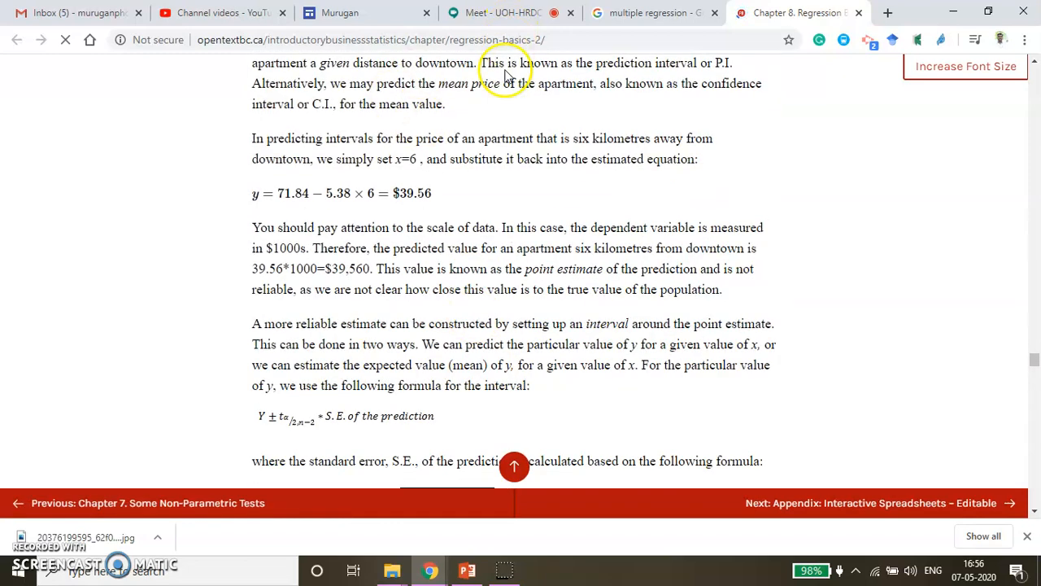
{"action": "scroll", "scroll_direction": "down", "scroll_amount": 3}
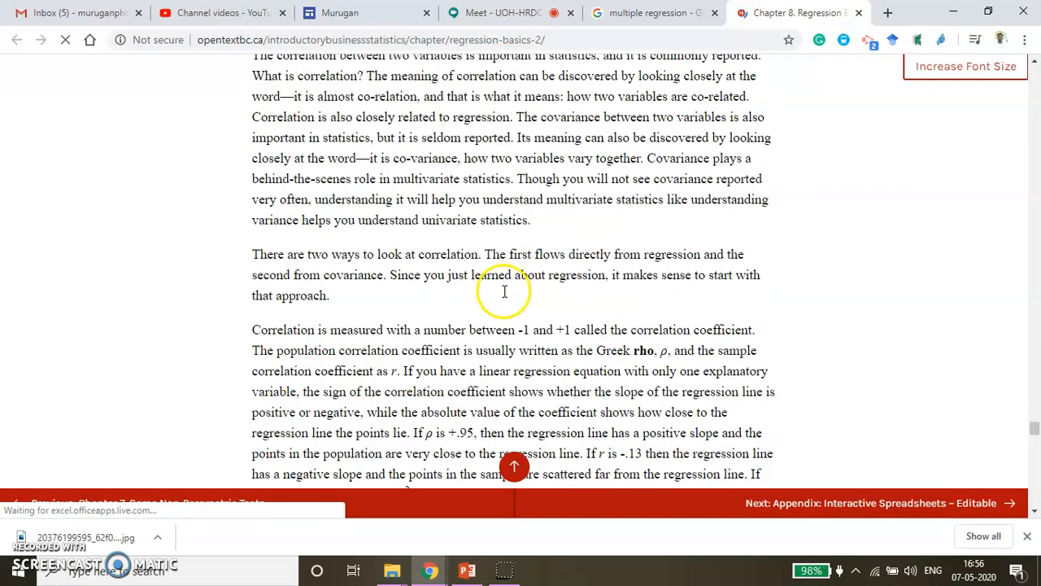
{"action": "scroll", "scroll_direction": "down", "scroll_amount": 3}
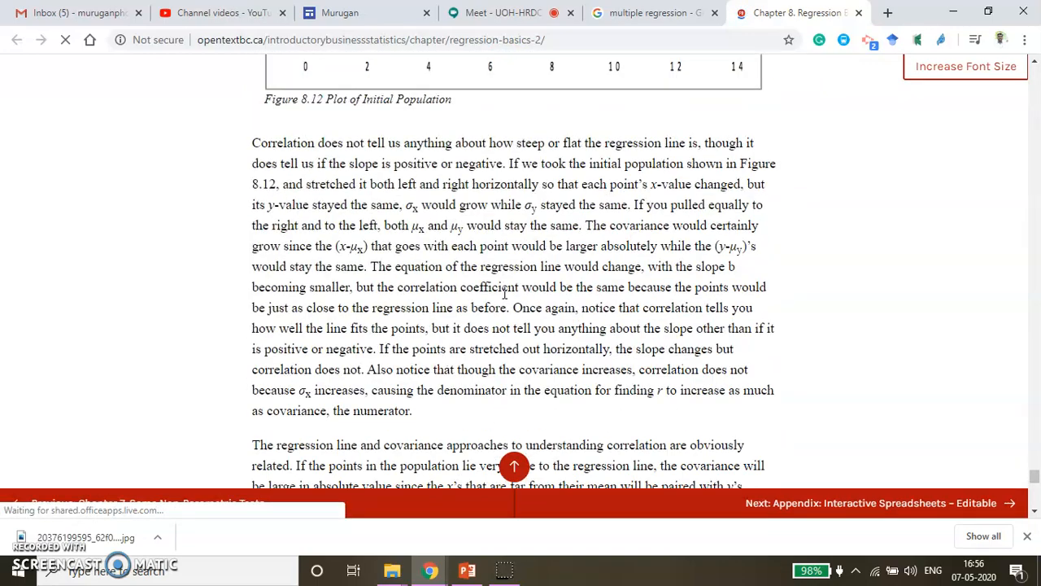
{"action": "scroll", "scroll_direction": "down", "scroll_amount": 3}
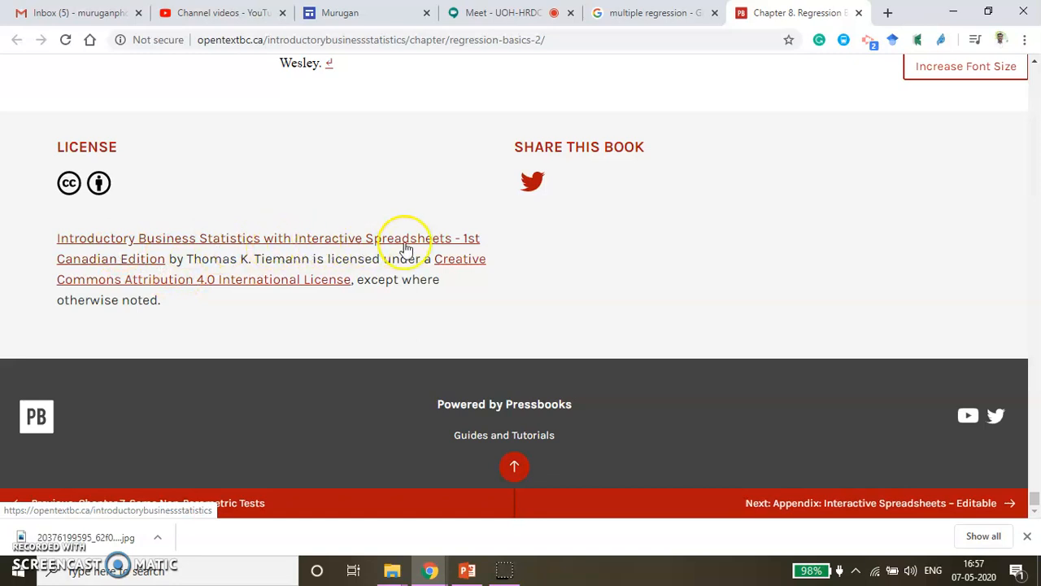
{"action": "mouse_move", "coordinate": [162, 268]}
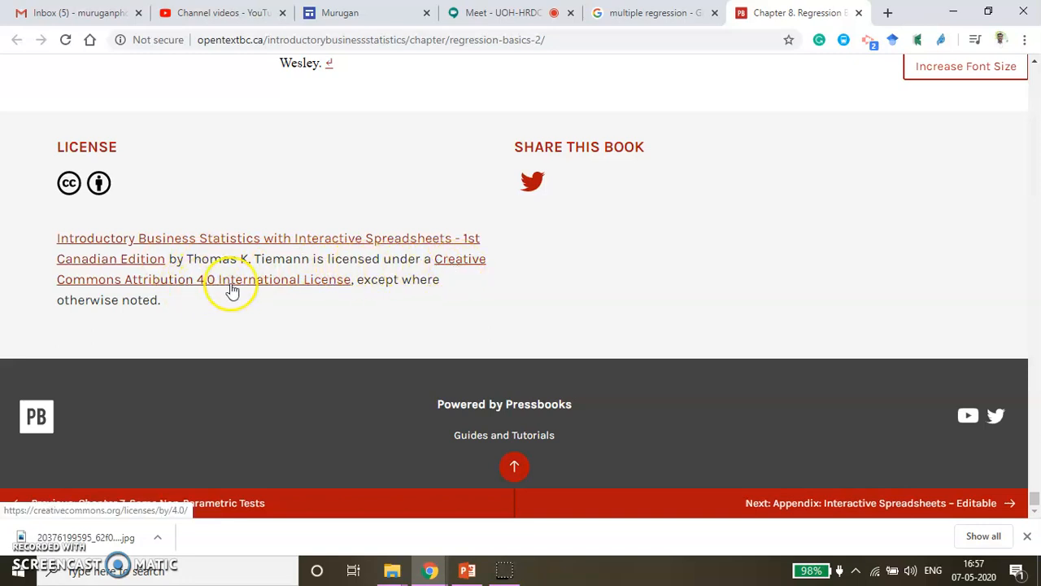
{"action": "mouse_move", "coordinate": [348, 285]}
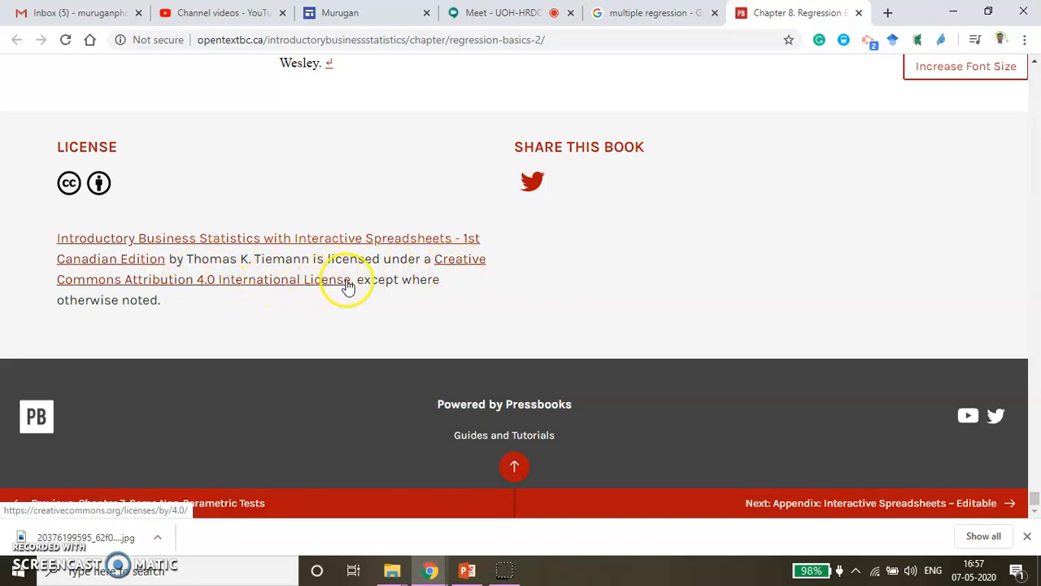
{"action": "mouse_move", "coordinate": [188, 315]}
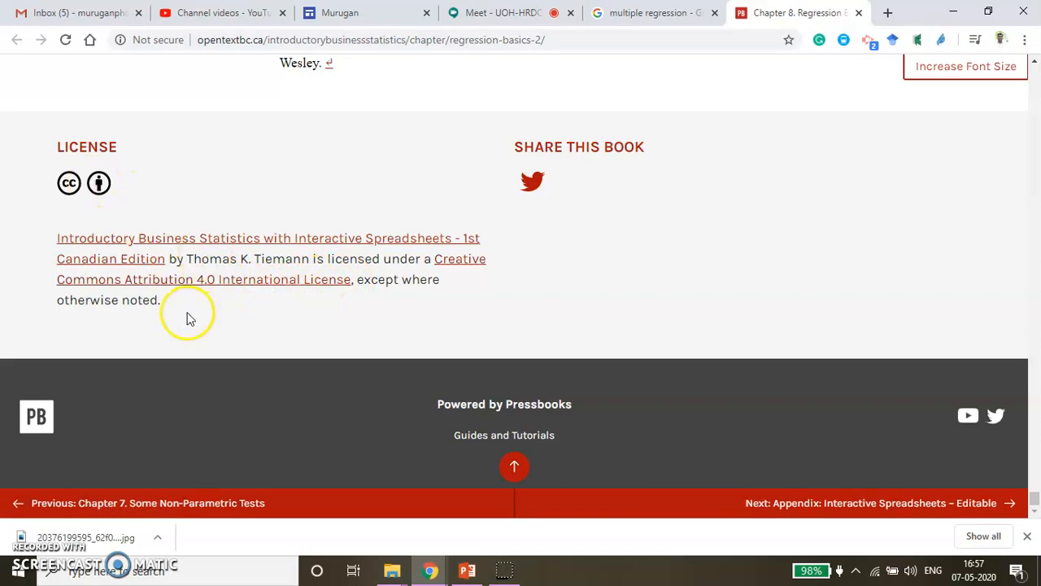
{"action": "scroll", "scroll_direction": "up", "scroll_amount": 3}
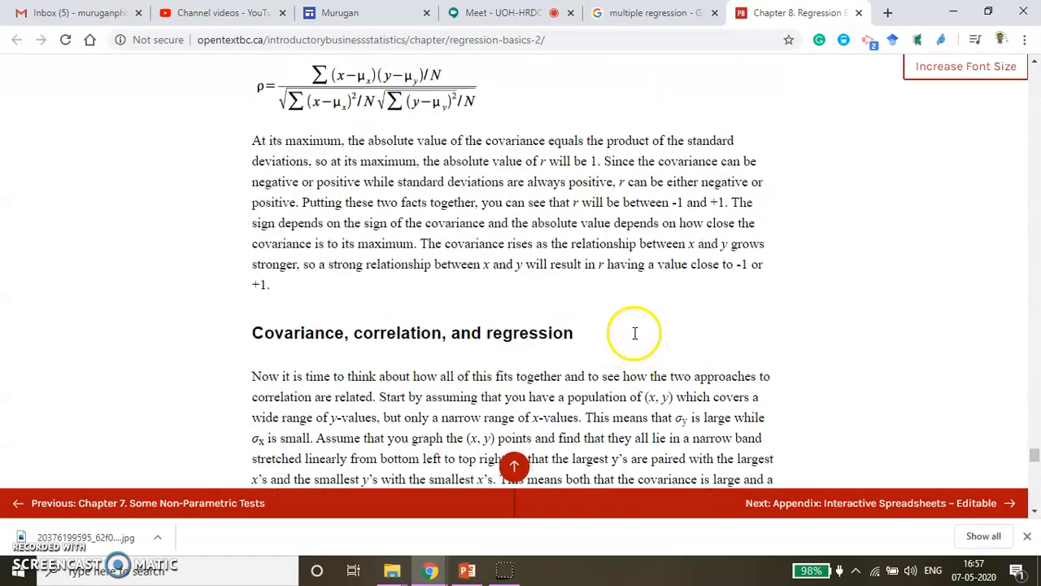
{"action": "scroll", "scroll_direction": "down", "scroll_amount": 3}
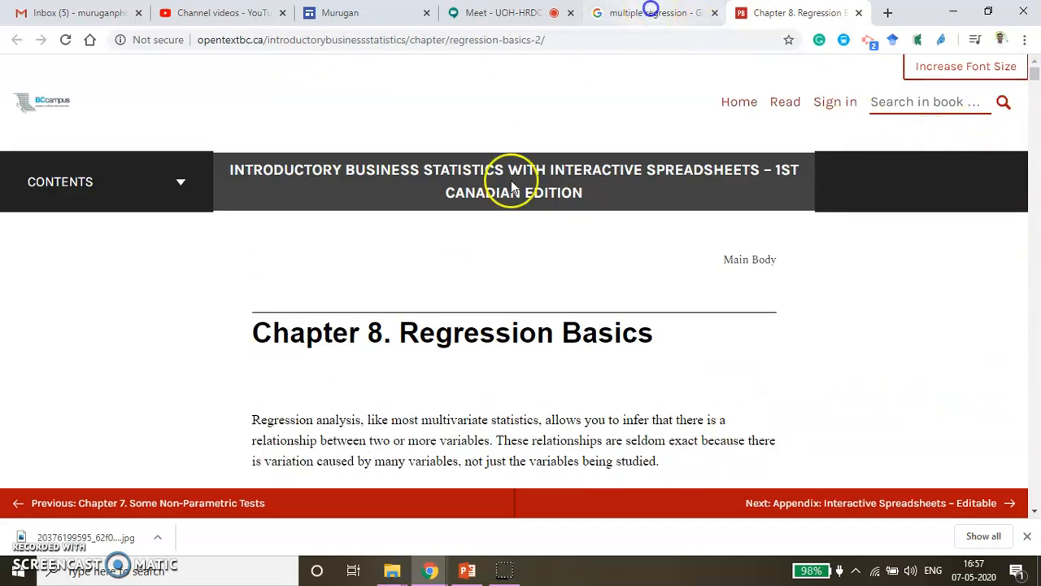
Back on the Google tab, rerun the multiple regression search and switch to Images
{"action": "left_click", "coordinate": [650, 12]}
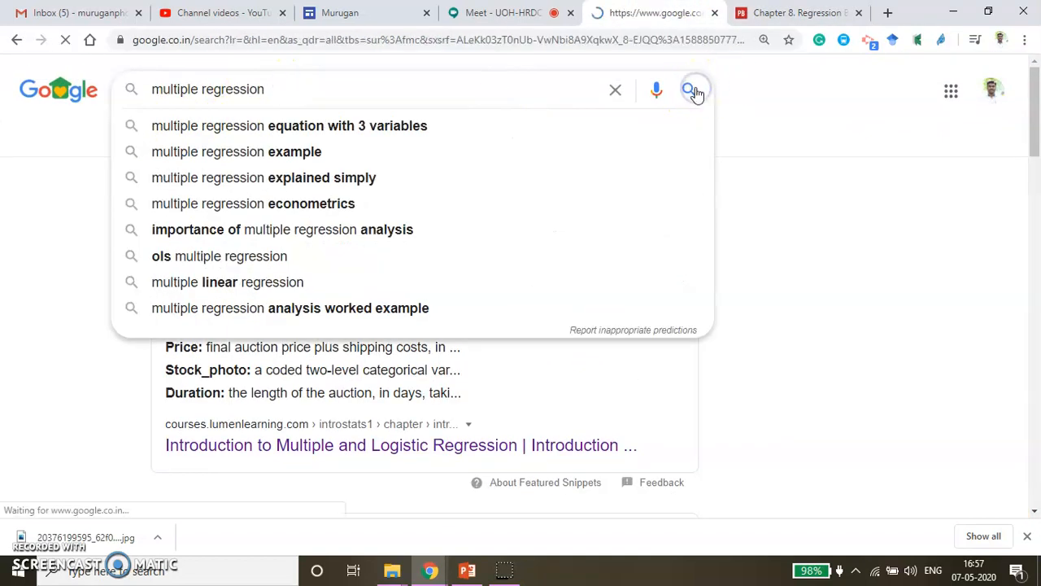
{"action": "left_click", "coordinate": [689, 90]}
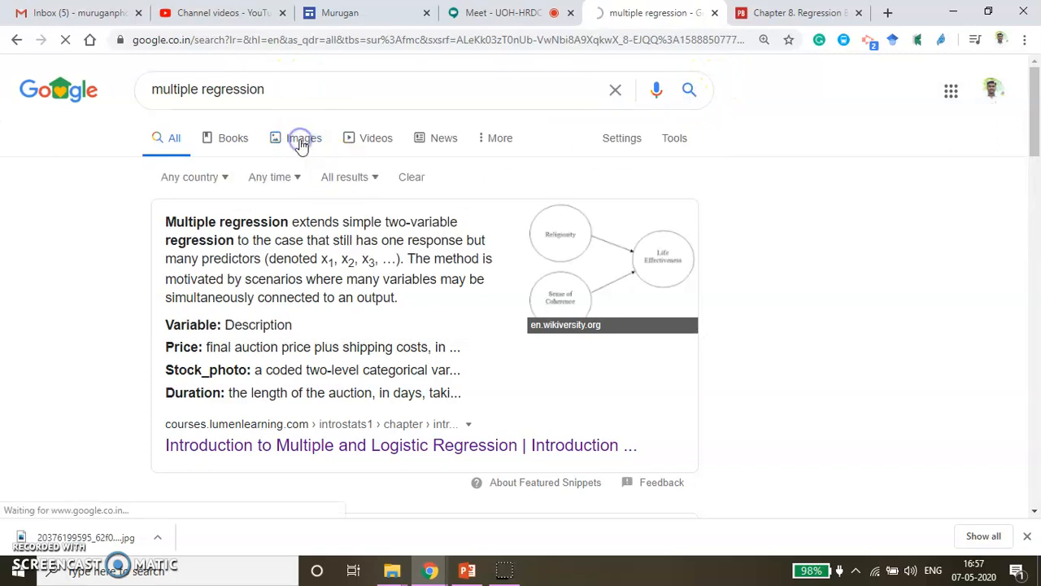
{"action": "left_click", "coordinate": [304, 137]}
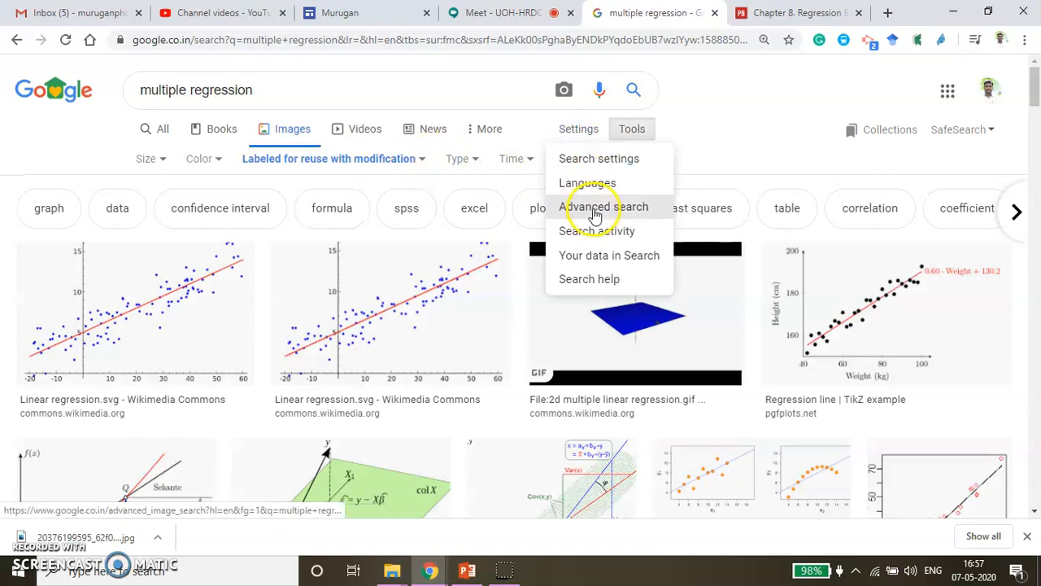
Run Advanced image search with usage rights free to use, share or modify, even commercially
{"action": "left_click", "coordinate": [589, 207]}
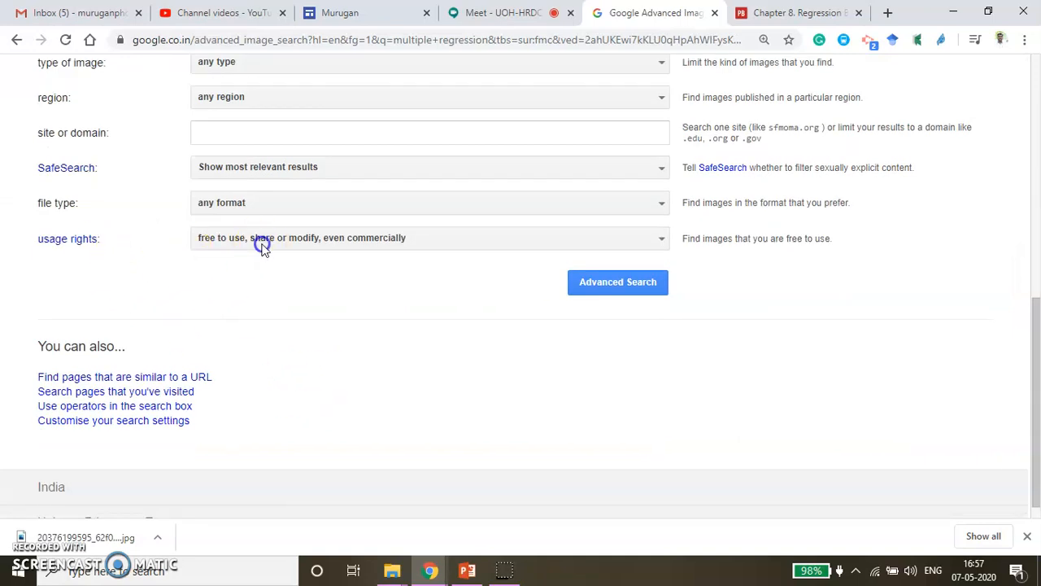
{"action": "left_click", "coordinate": [430, 238]}
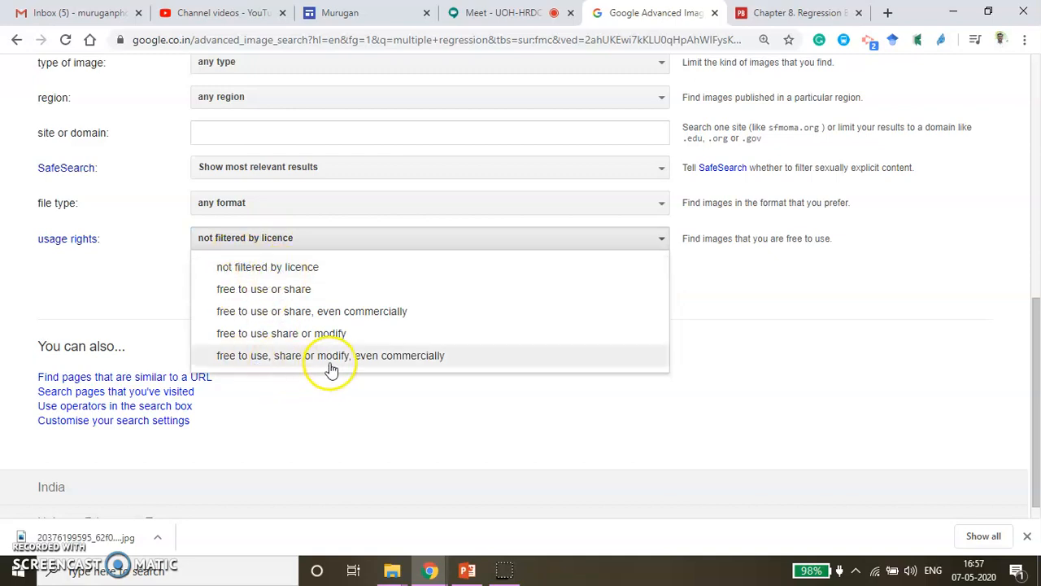
{"action": "left_click", "coordinate": [331, 355]}
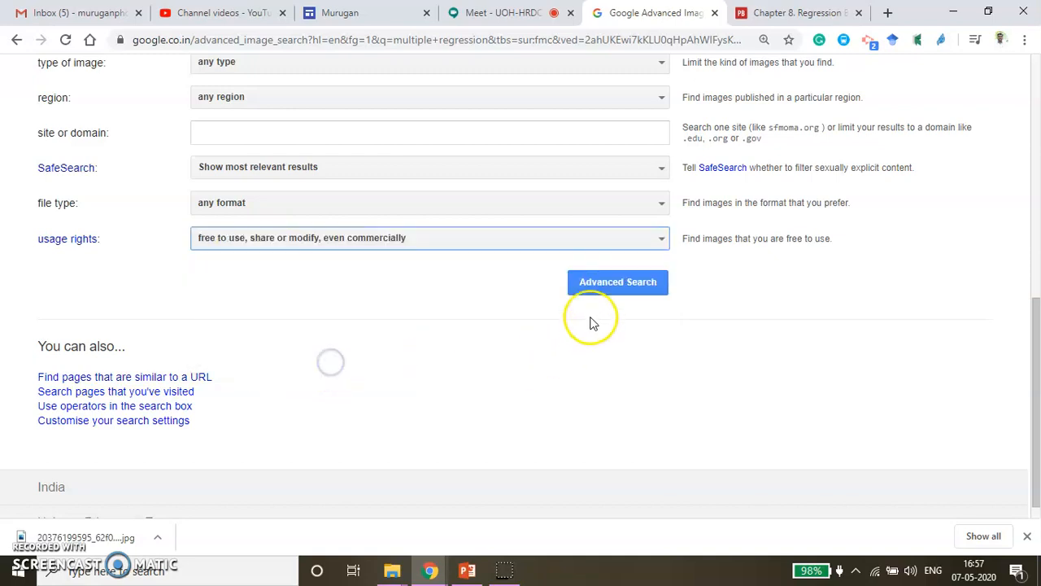
{"action": "left_click", "coordinate": [618, 281]}
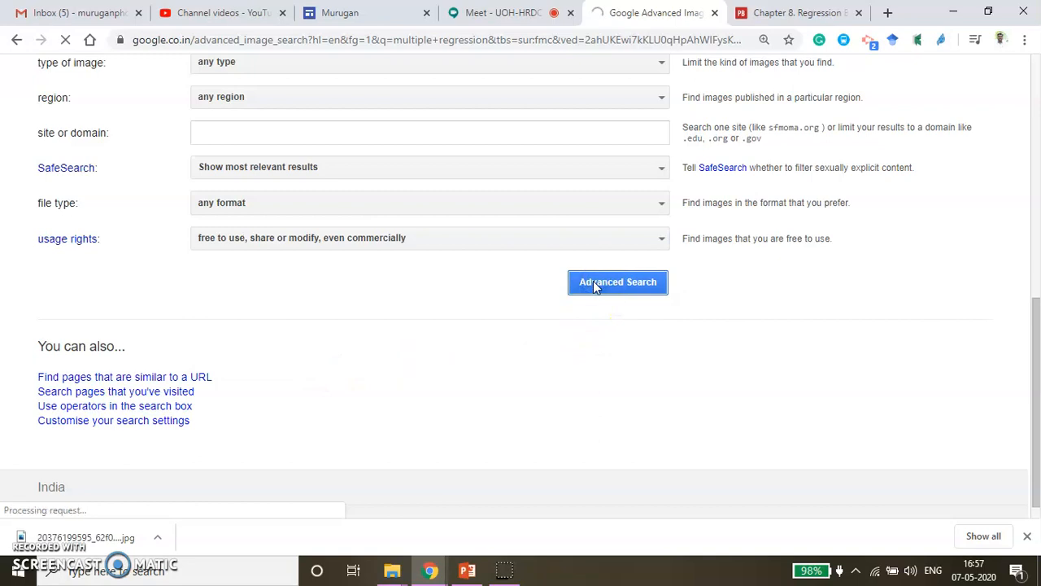
{"action": "left_click", "coordinate": [617, 281]}
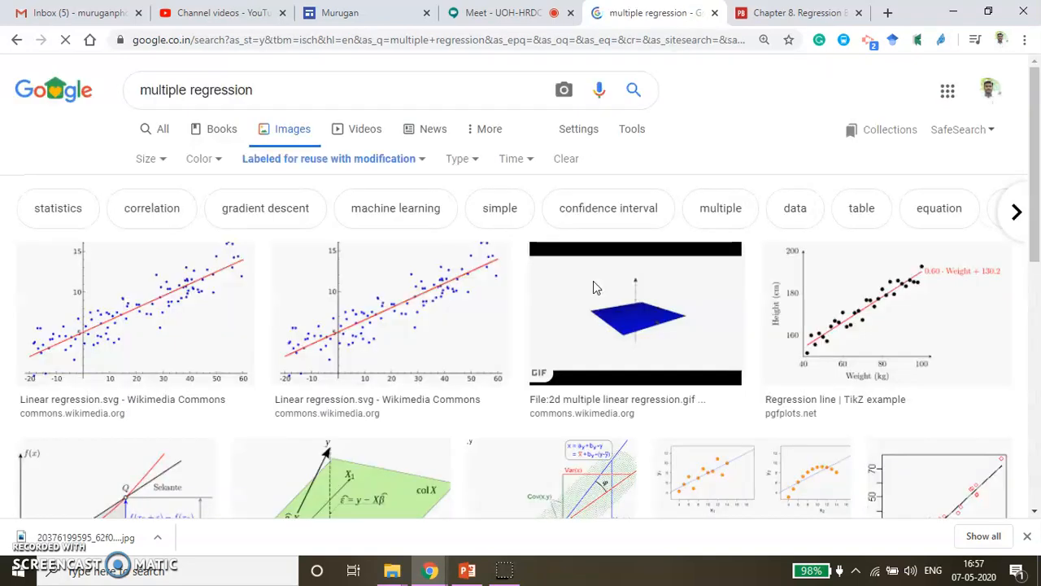
{"action": "scroll", "scroll_direction": "down", "scroll_amount": 3}
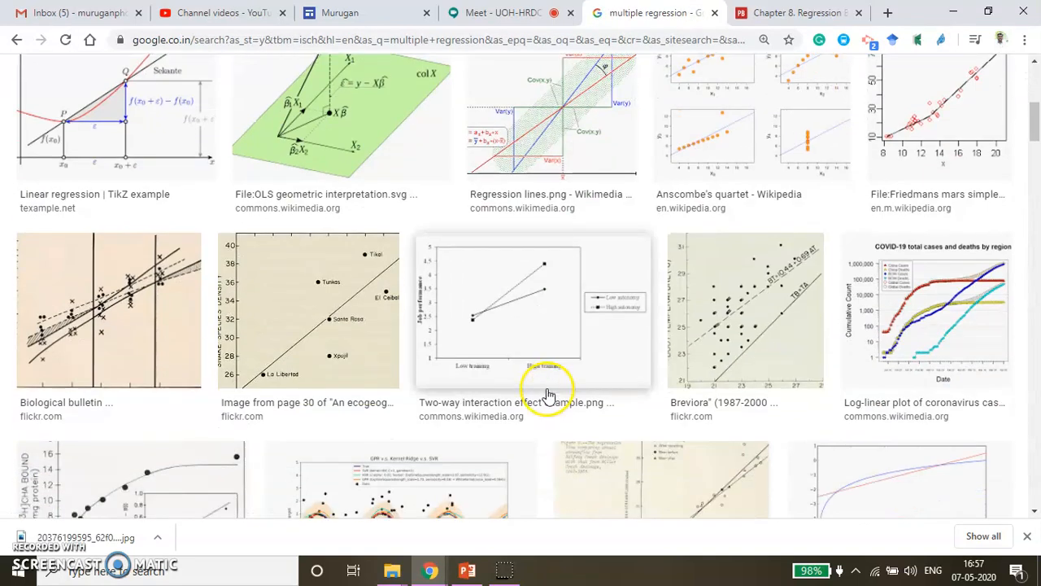
{"action": "scroll", "scroll_direction": "down", "scroll_amount": 3}
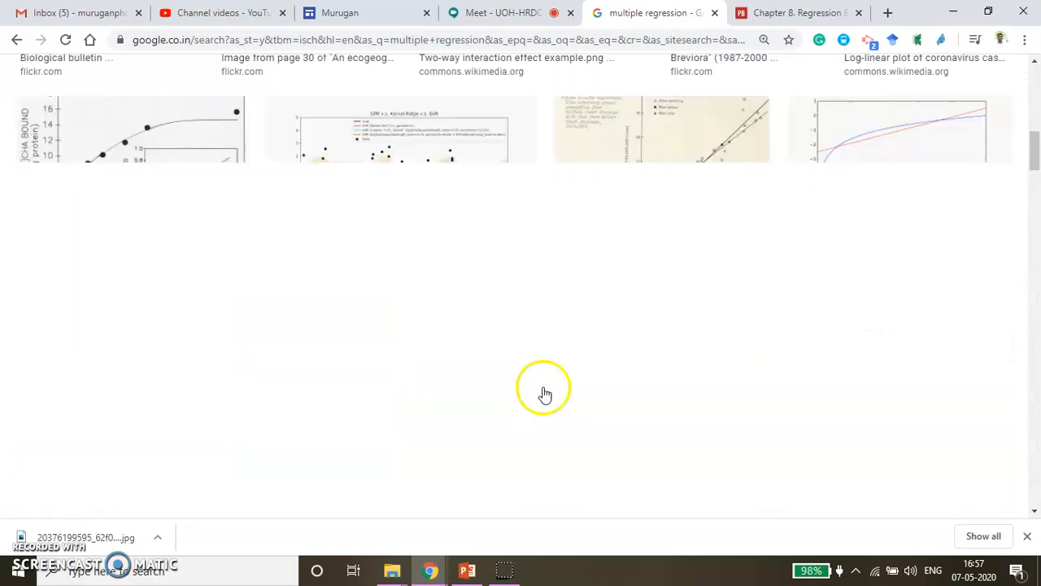
{"action": "scroll", "scroll_direction": "up", "scroll_amount": 3}
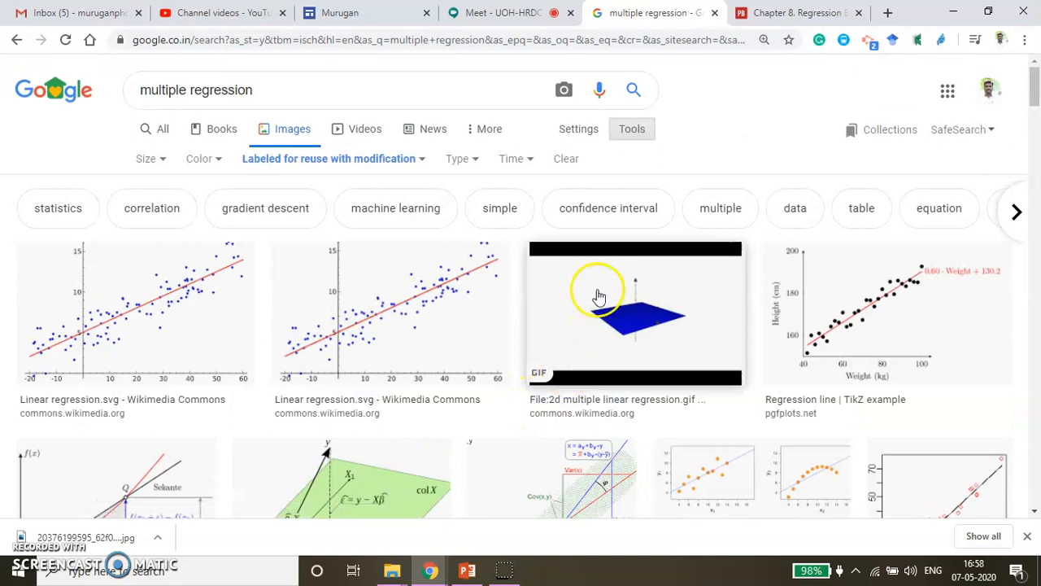
{"action": "mouse_move", "coordinate": [482, 82]}
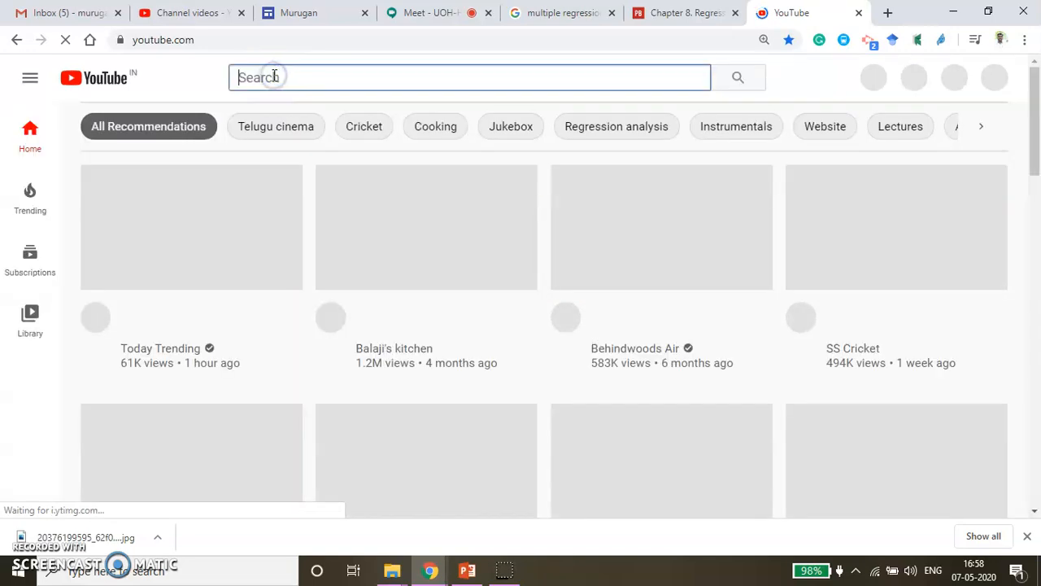
Type 'multi' in YouTube search and choose the multiple regression suggestion
{"action": "type", "text": "multiple"}
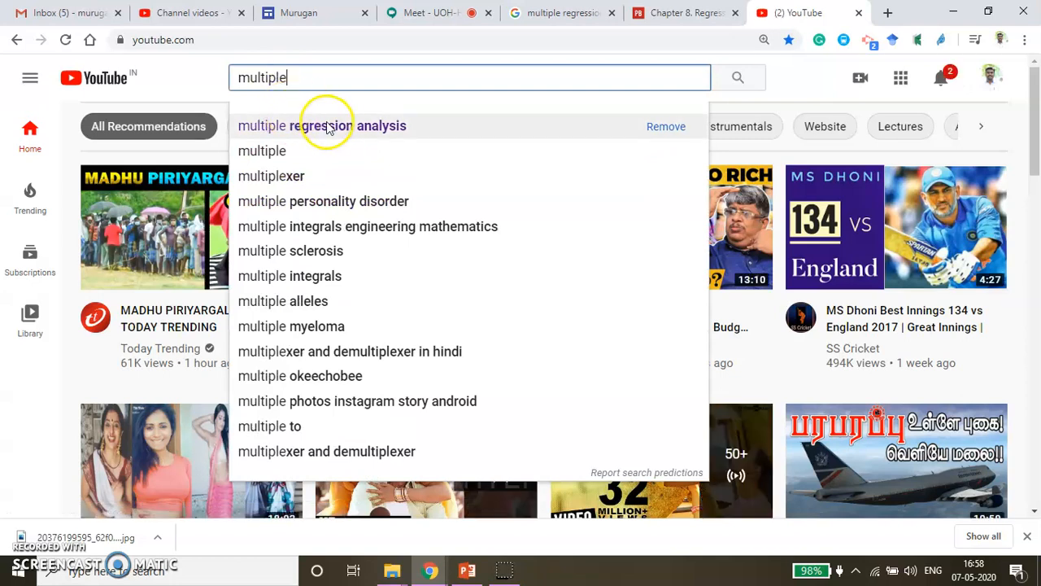
{"action": "left_click", "coordinate": [321, 126]}
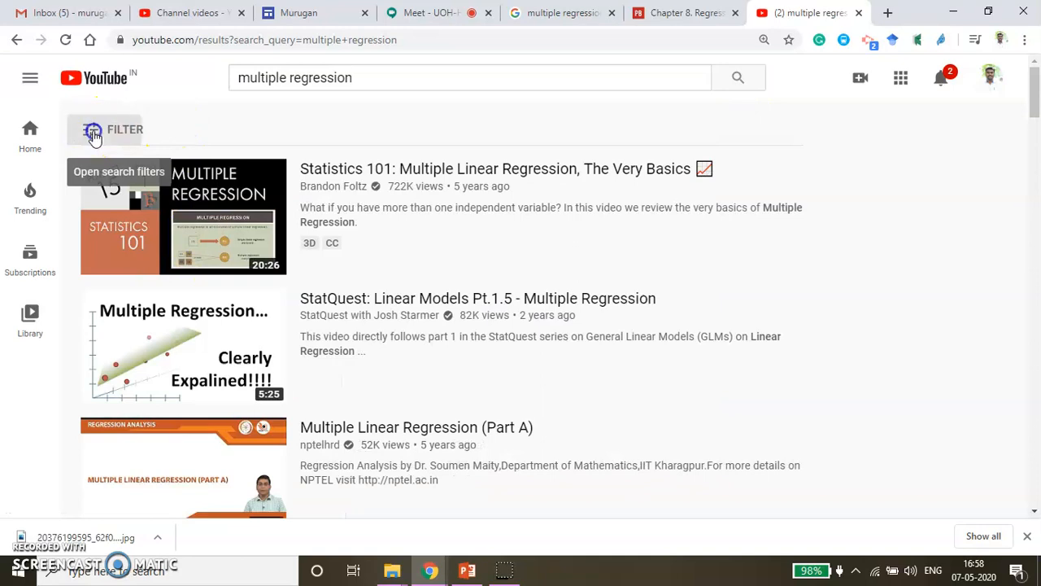
Filter YouTube results by the Creative Commons feature and scroll through the videos
{"action": "left_click", "coordinate": [93, 130]}
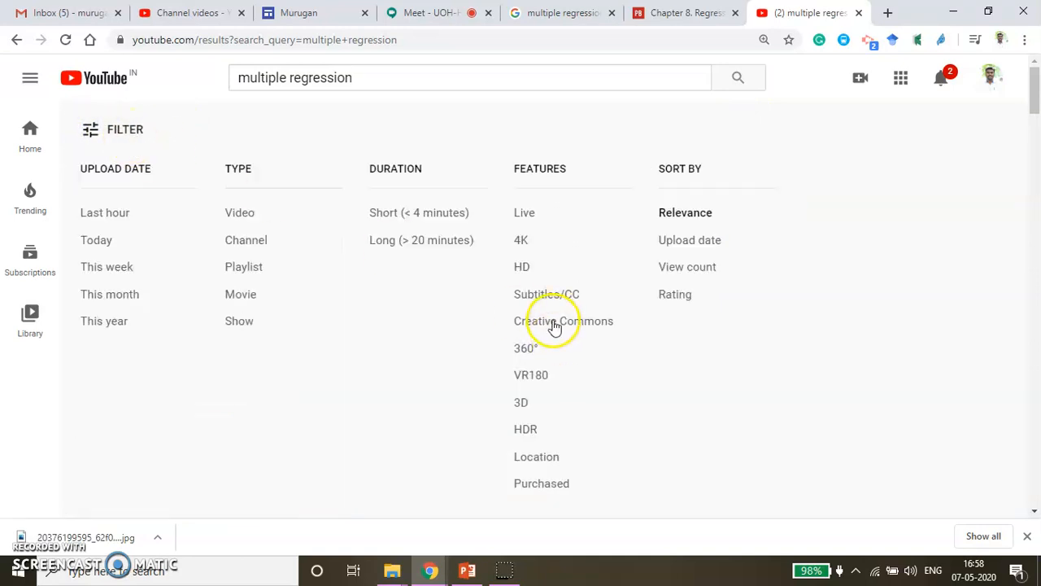
{"action": "left_click", "coordinate": [563, 320]}
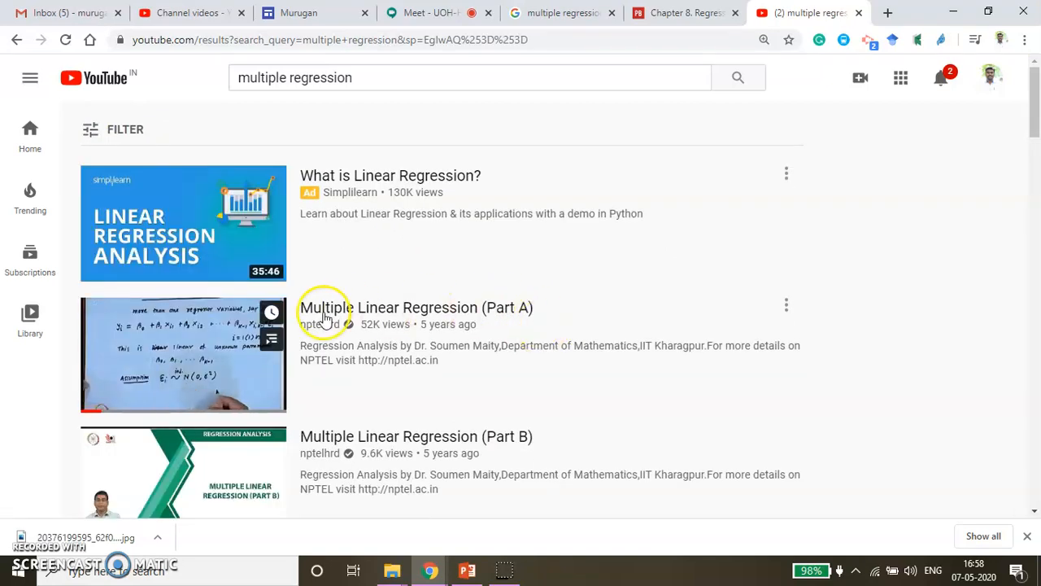
{"action": "scroll", "scroll_direction": "down", "scroll_amount": 3}
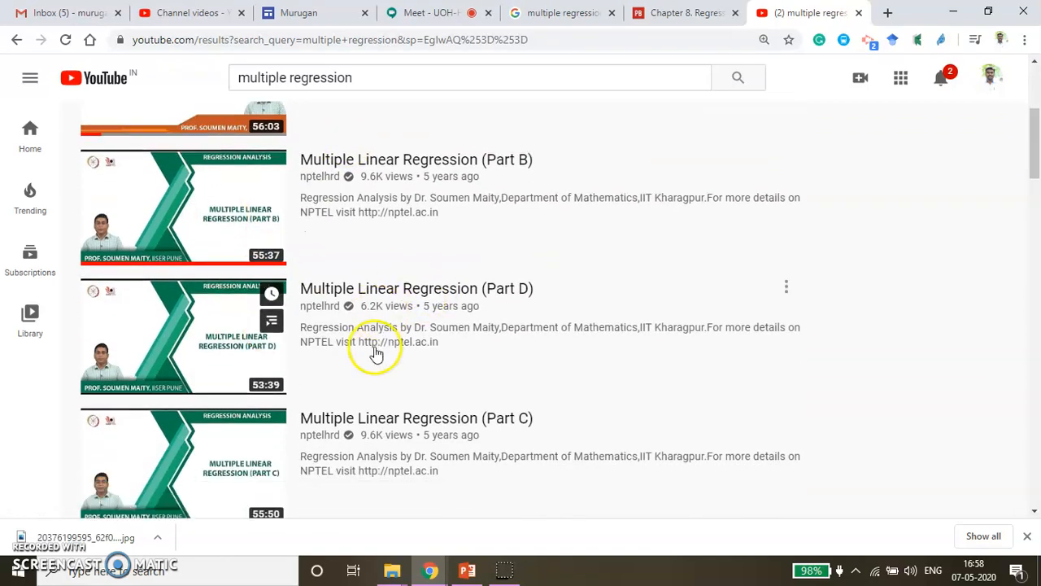
{"action": "scroll", "scroll_direction": "down", "scroll_amount": 3}
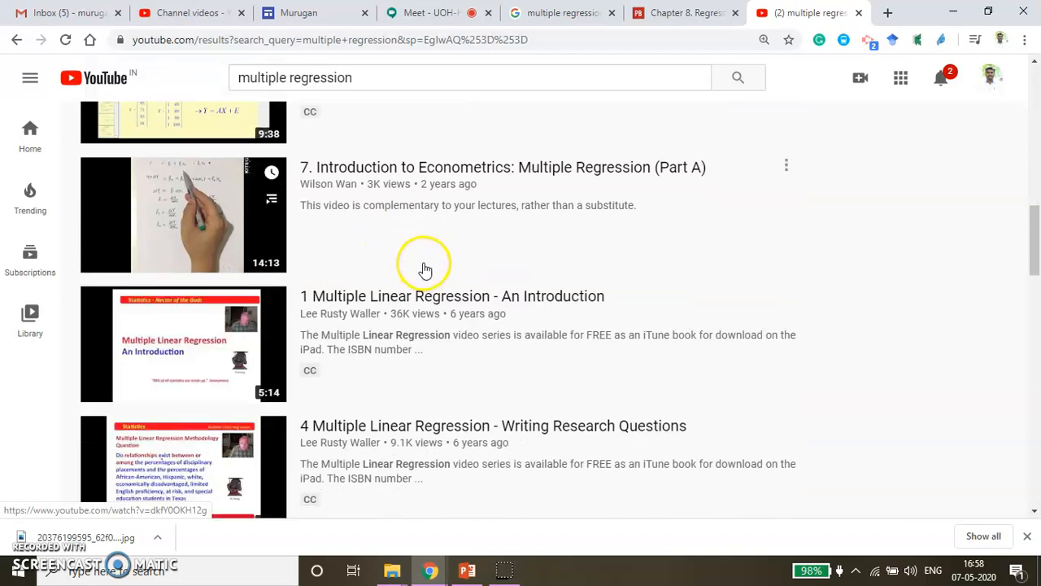
{"action": "scroll", "scroll_direction": "down", "scroll_amount": 3}
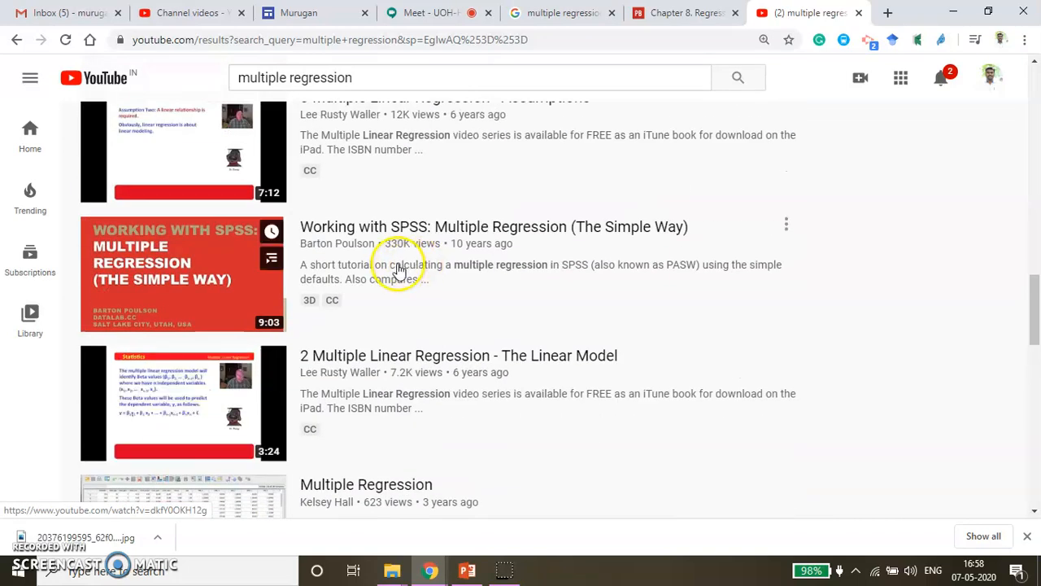
{"action": "scroll", "scroll_direction": "down", "scroll_amount": 3}
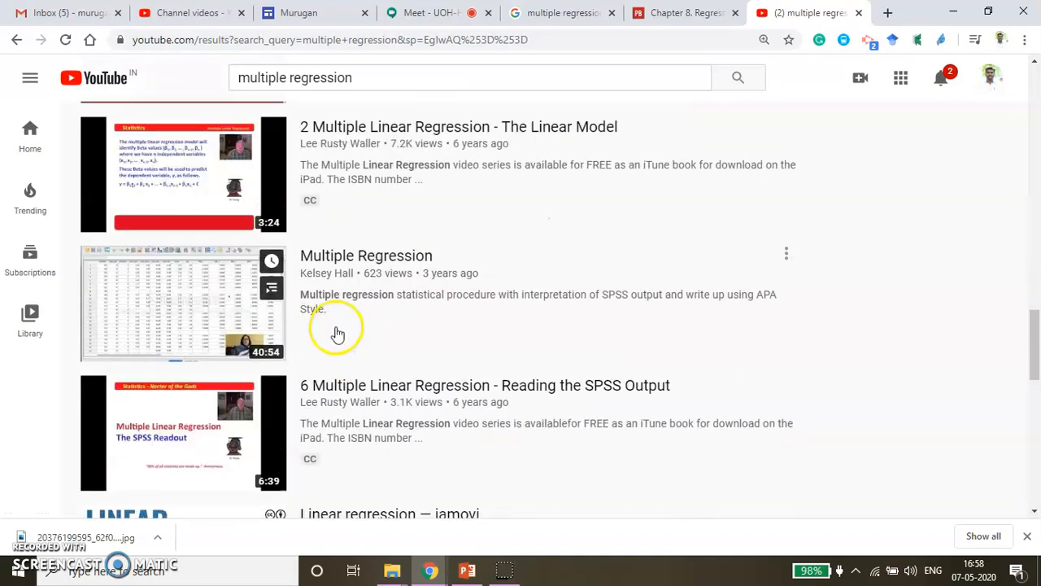
{"action": "scroll", "scroll_direction": "down", "scroll_amount": 3}
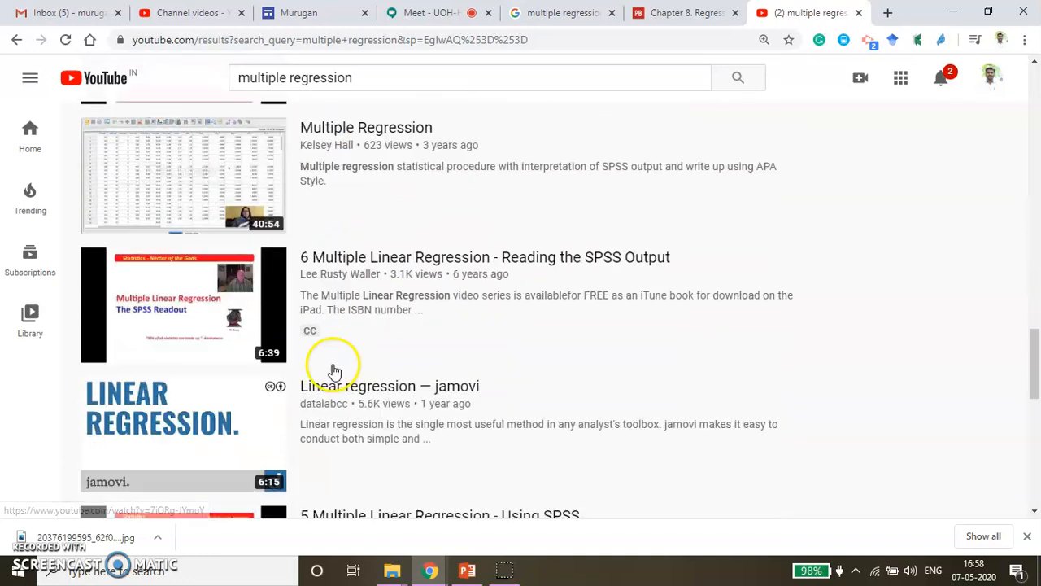
{"action": "scroll", "scroll_direction": "down", "scroll_amount": 3}
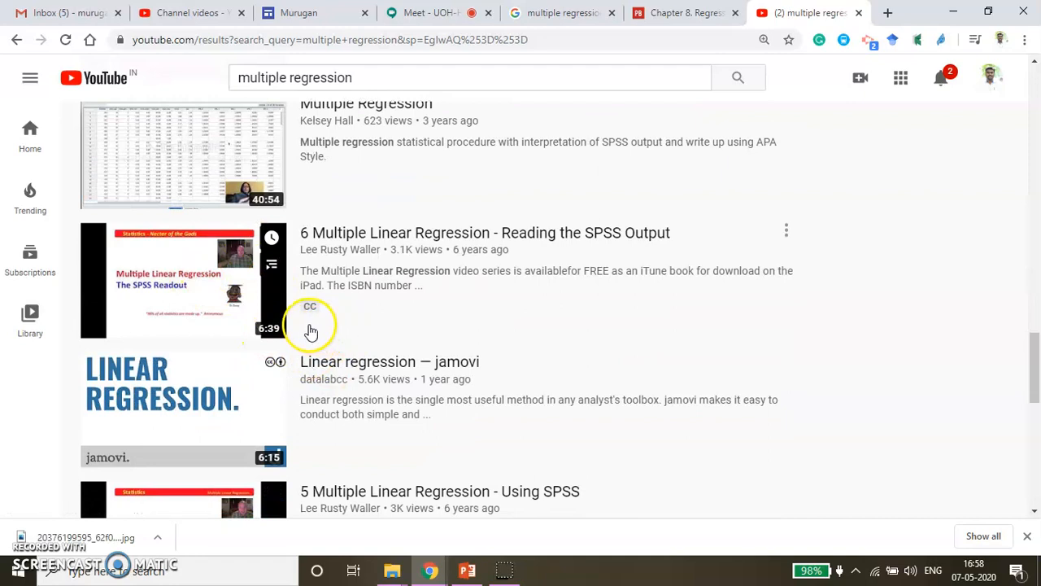
{"action": "scroll", "scroll_direction": "down", "scroll_amount": 3}
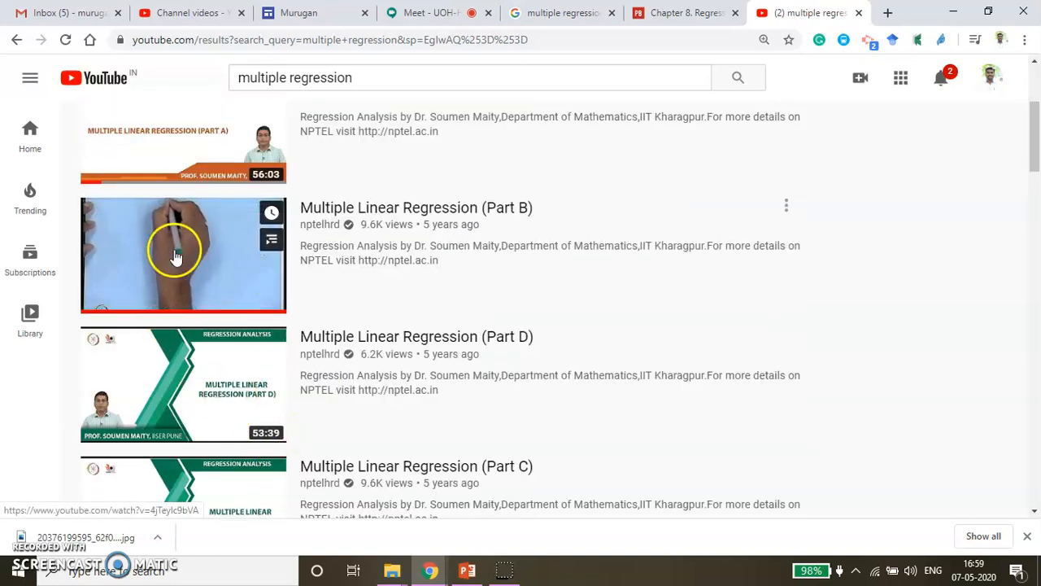
Open Multiple Linear Regression (Part B) and scroll to its Creative Commons Attribution licence
{"action": "left_click", "coordinate": [183, 254]}
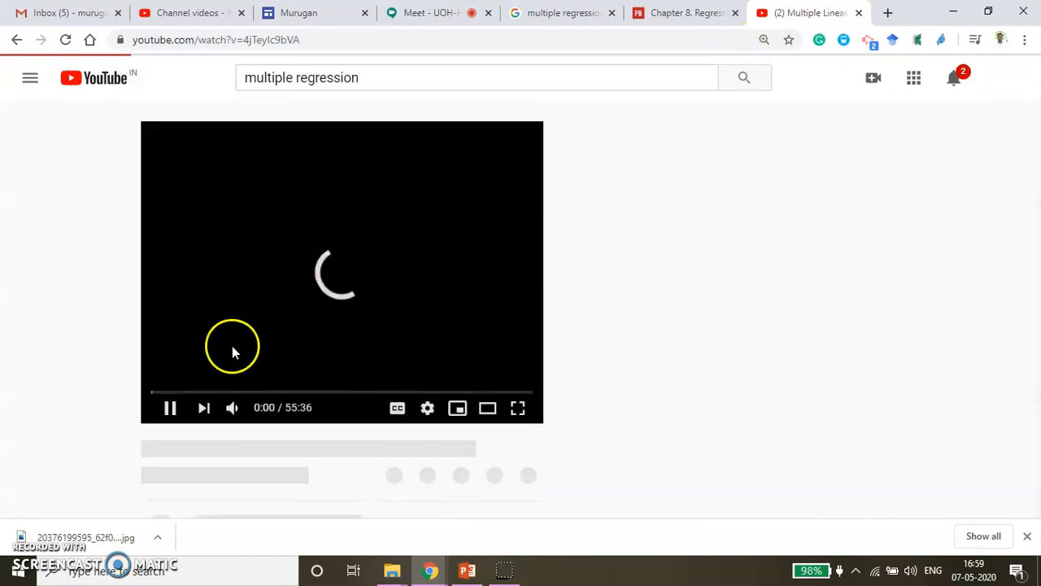
{"action": "scroll", "scroll_direction": "down", "scroll_amount": 3}
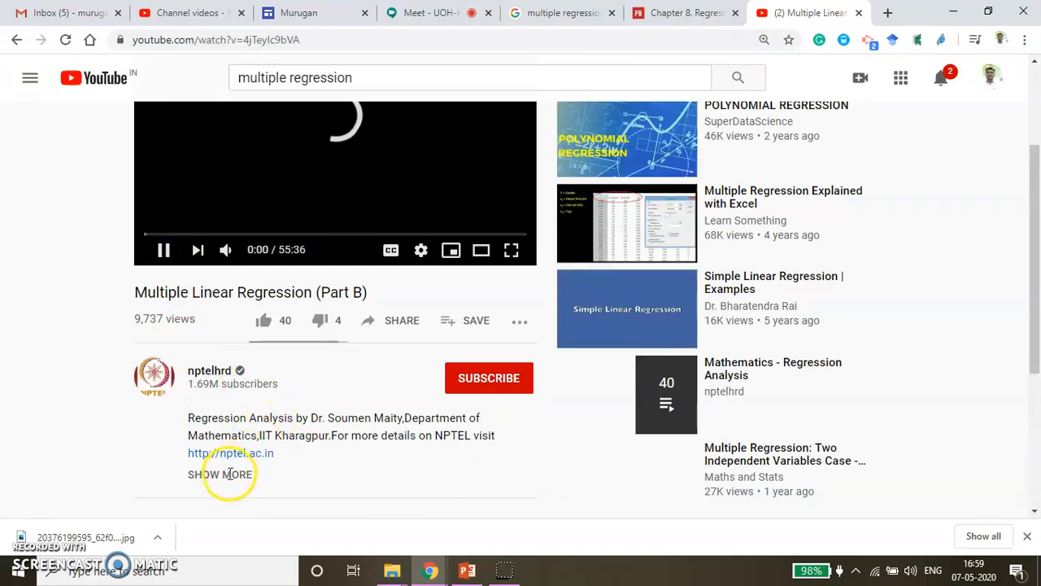
{"action": "scroll", "scroll_direction": "down", "scroll_amount": 3}
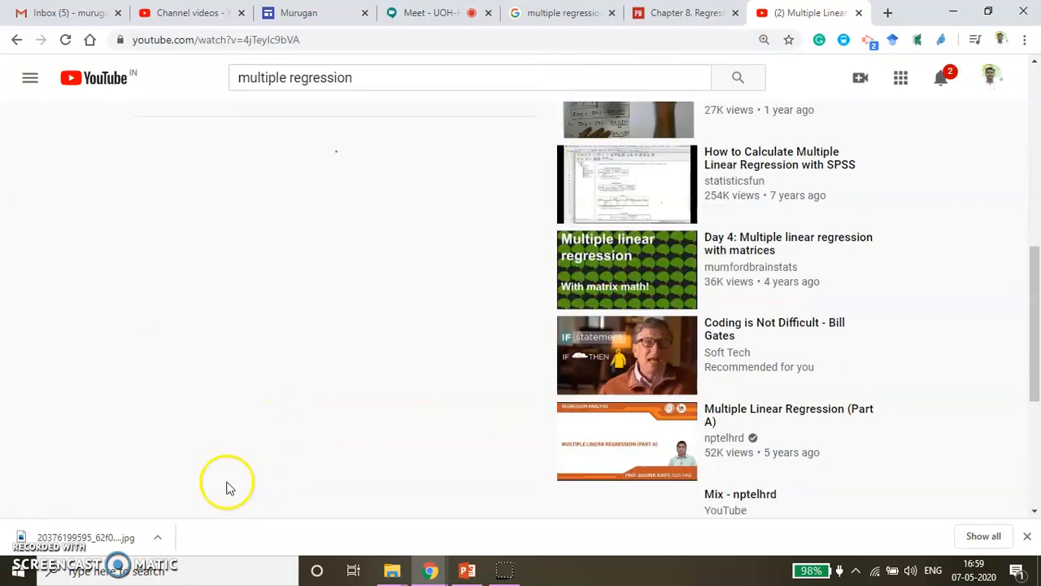
{"action": "scroll", "scroll_direction": "down", "scroll_amount": 3}
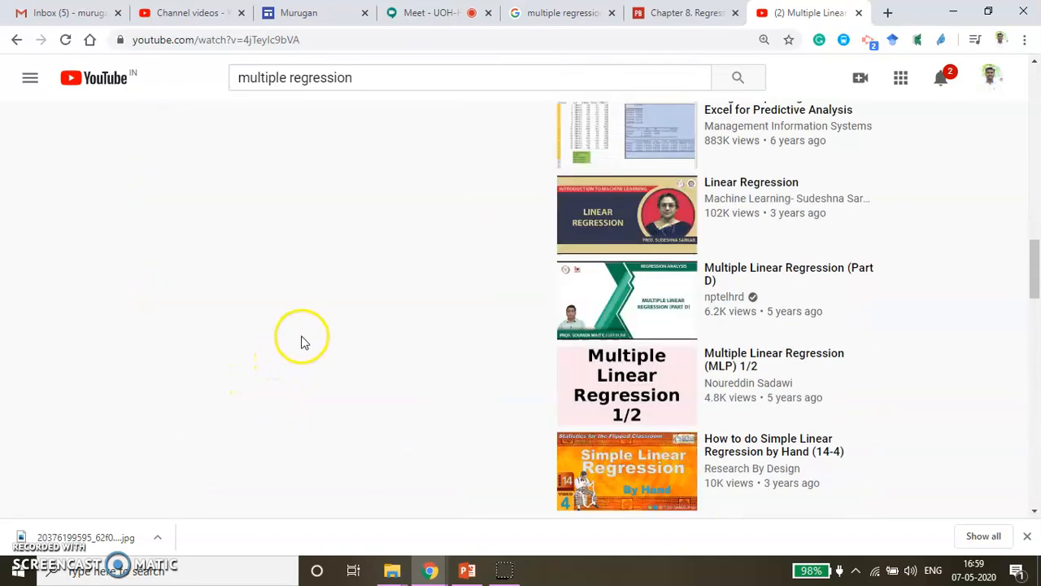
{"action": "scroll", "scroll_direction": "down", "scroll_amount": 3}
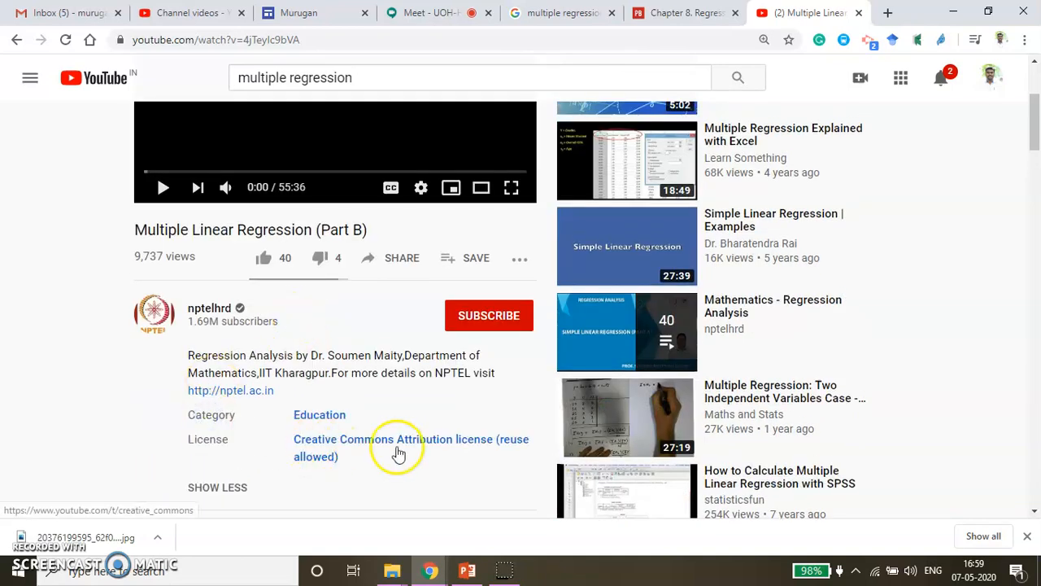
{"action": "mouse_move", "coordinate": [474, 472]}
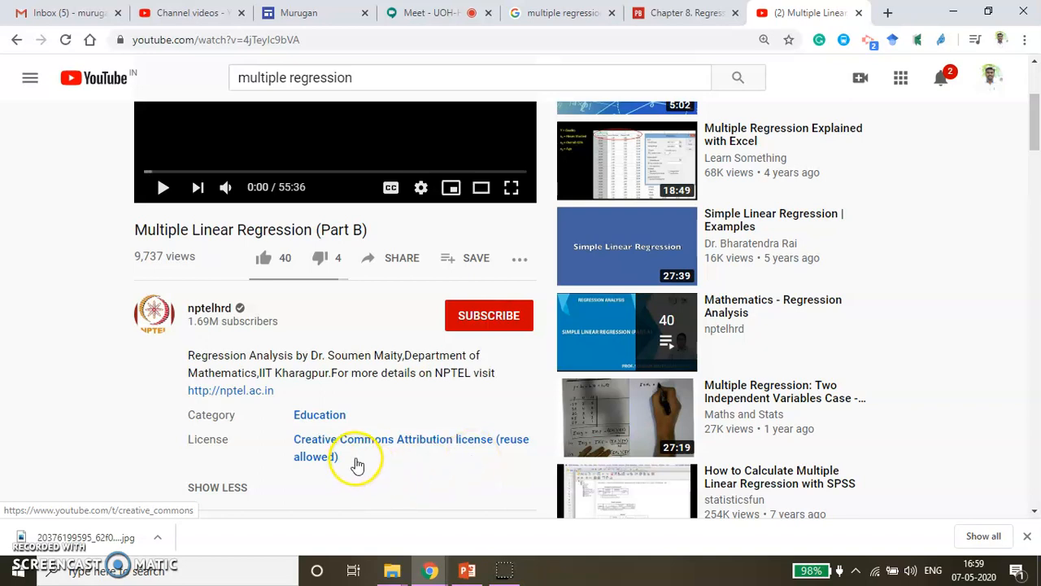
{"action": "mouse_move", "coordinate": [362, 317]}
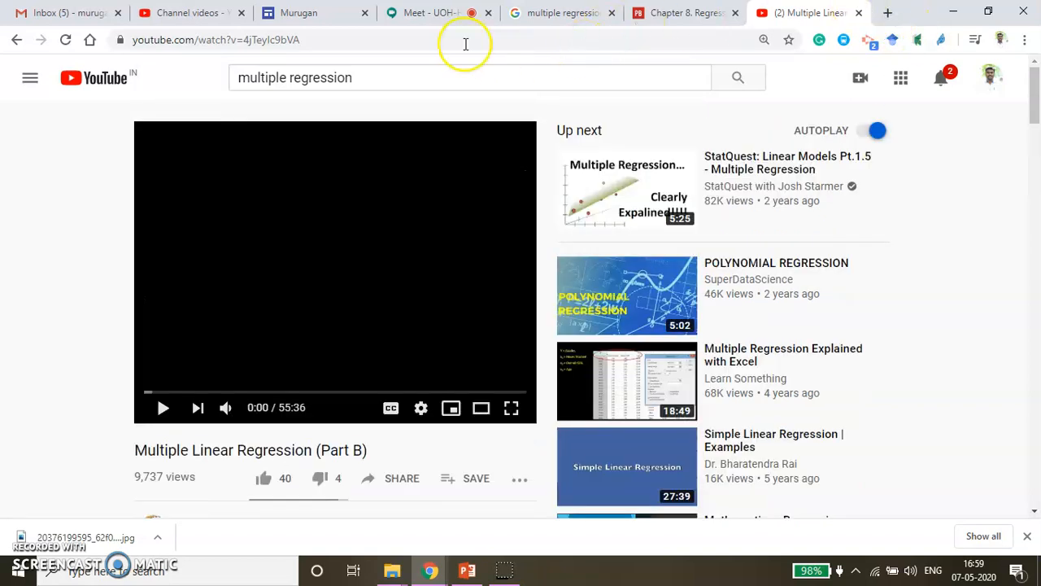
{"action": "mouse_move", "coordinate": [466, 41]}
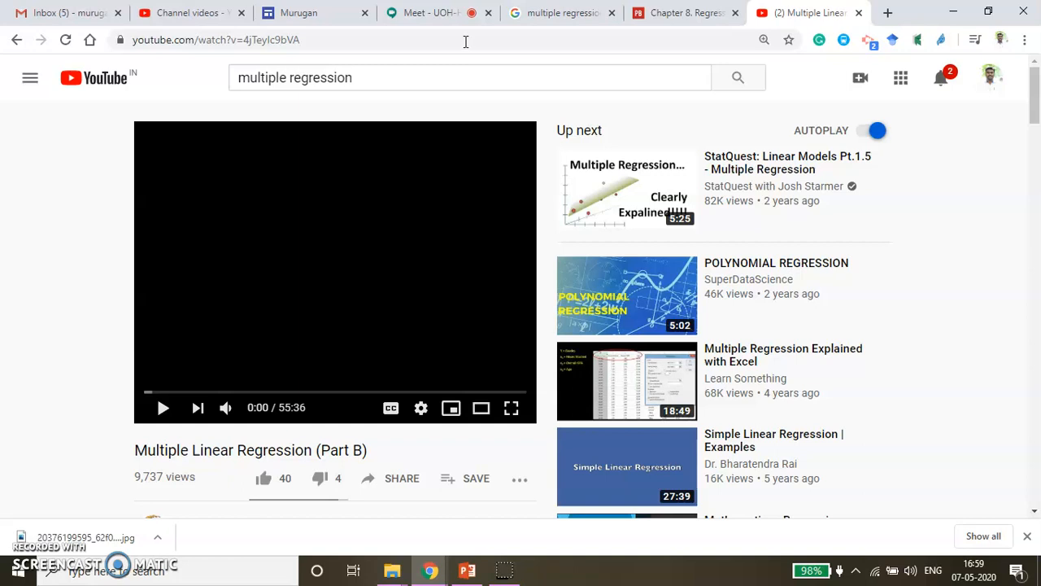
{"action": "left_click", "coordinate": [887, 12]}
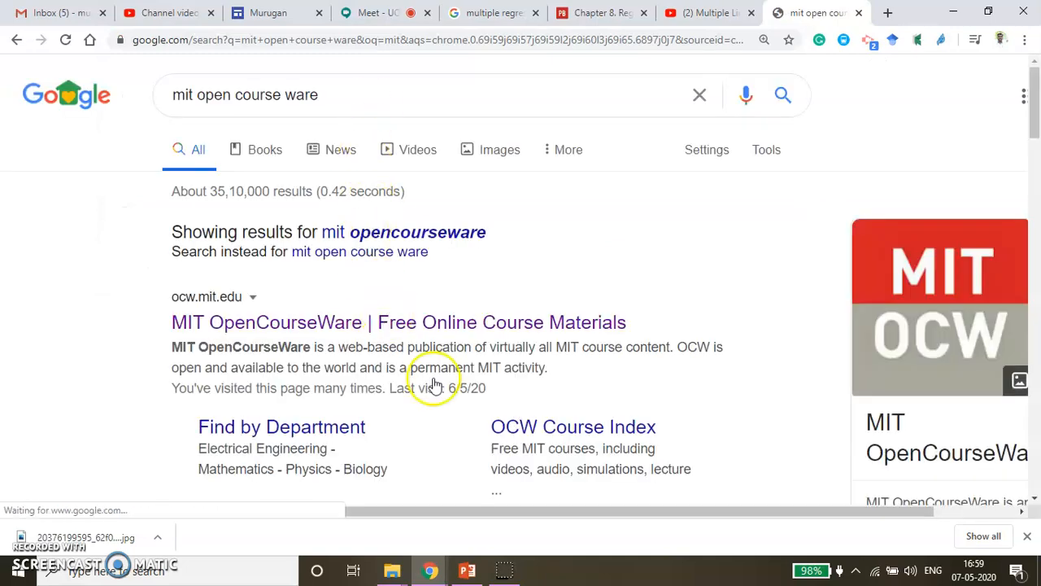
Open the MIT OpenCourseWare official site from the Google results
{"action": "left_click", "coordinate": [398, 322]}
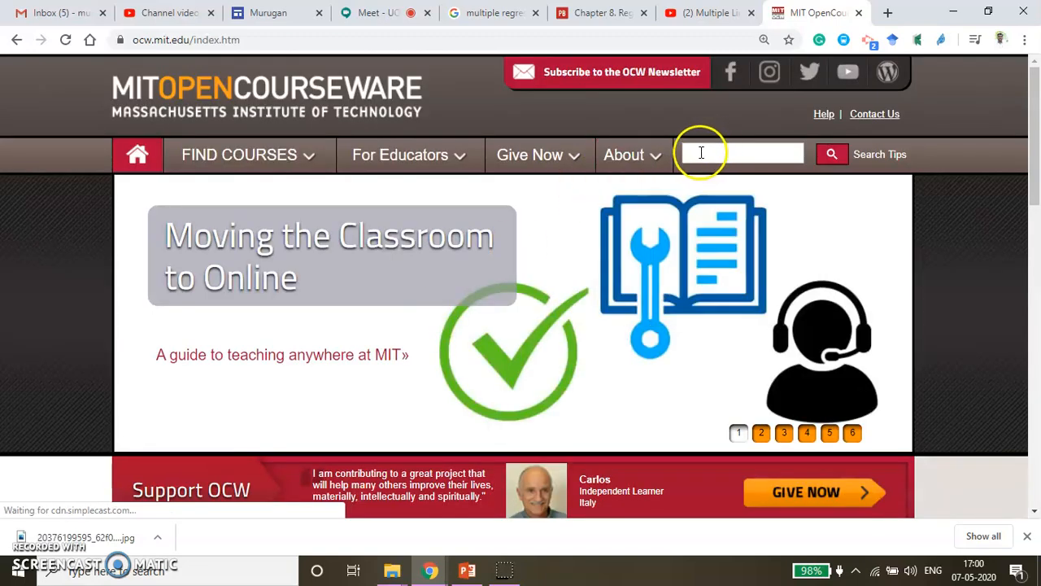
{"action": "mouse_move", "coordinate": [699, 153]}
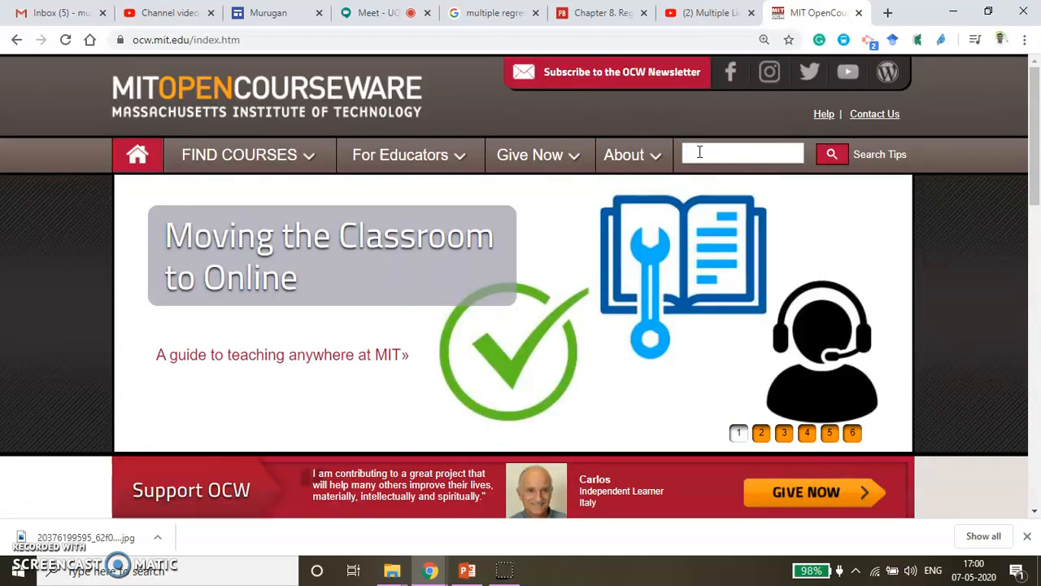
Search MIT OpenCourseWare for 'multiple regression' and browse the results
{"action": "type", "text": "multiple"}
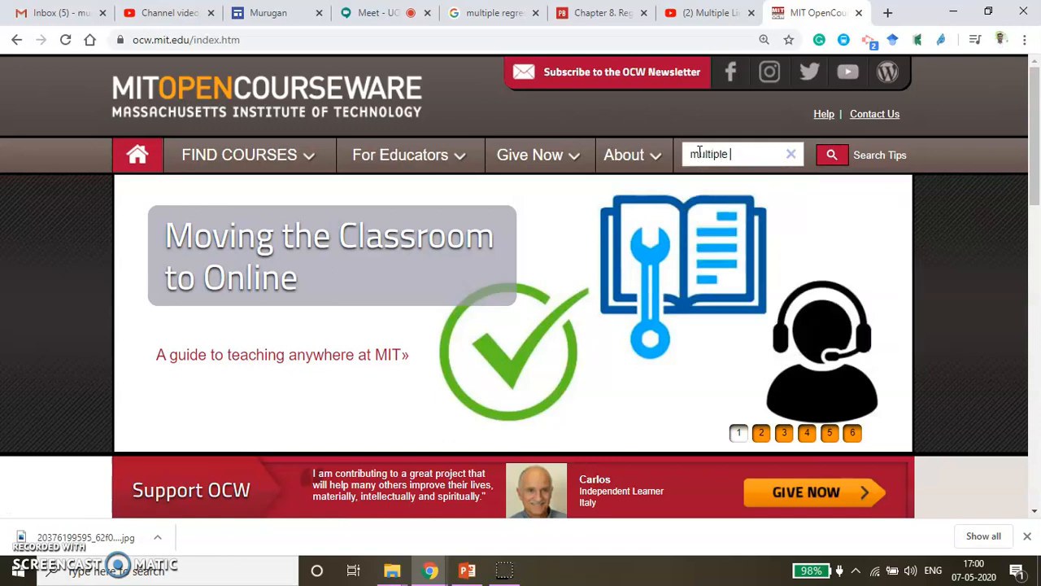
{"action": "type", "text": "regression"}
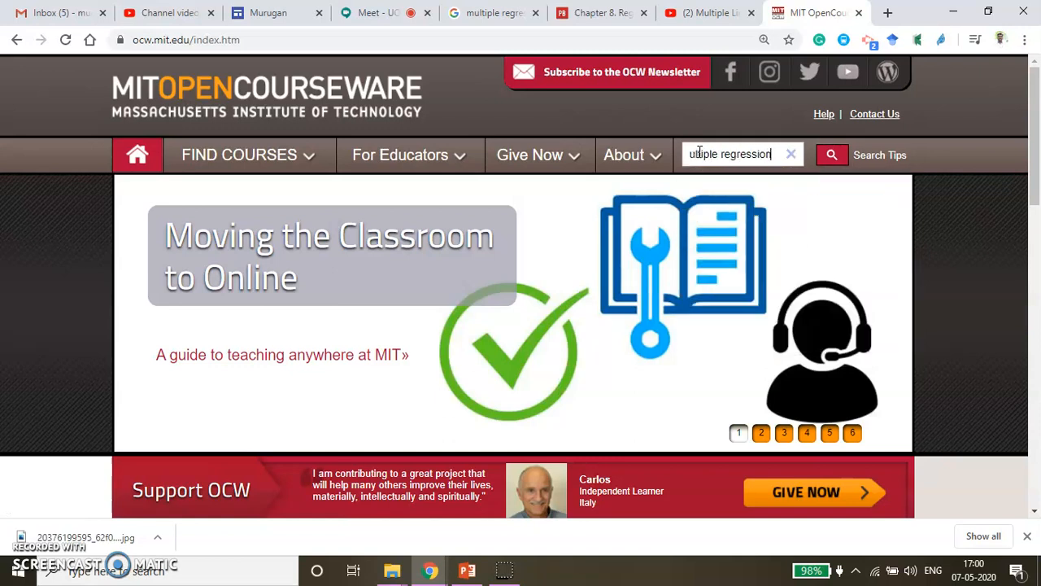
{"action": "left_click", "coordinate": [832, 155]}
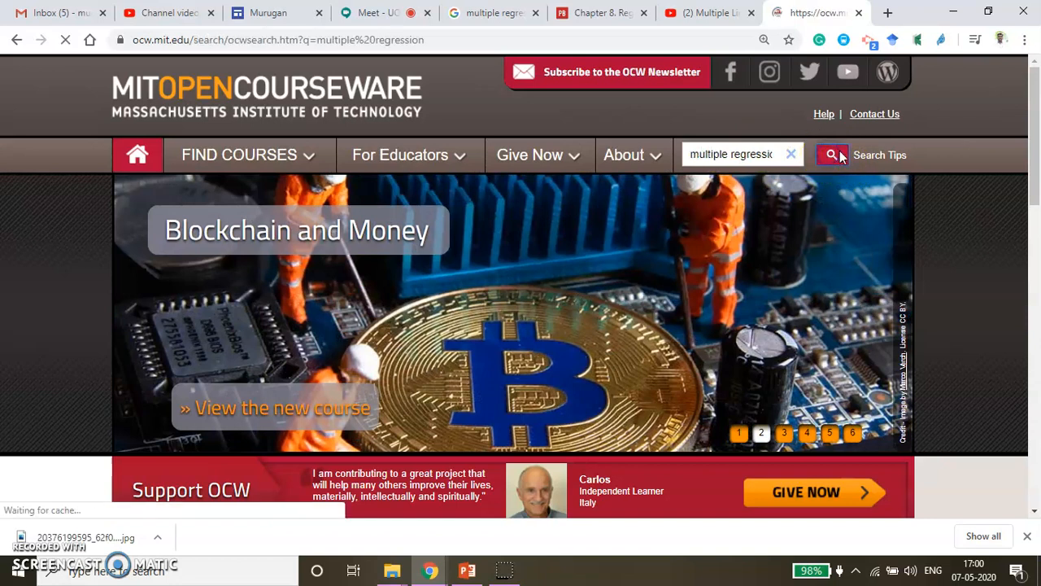
{"action": "left_click", "coordinate": [832, 154]}
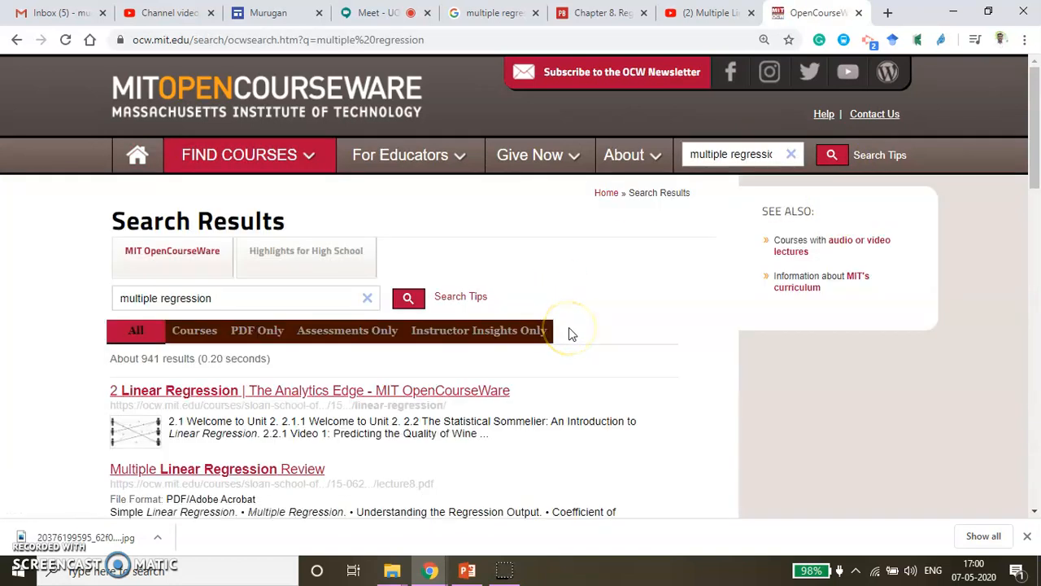
{"action": "scroll", "scroll_direction": "down", "scroll_amount": 3}
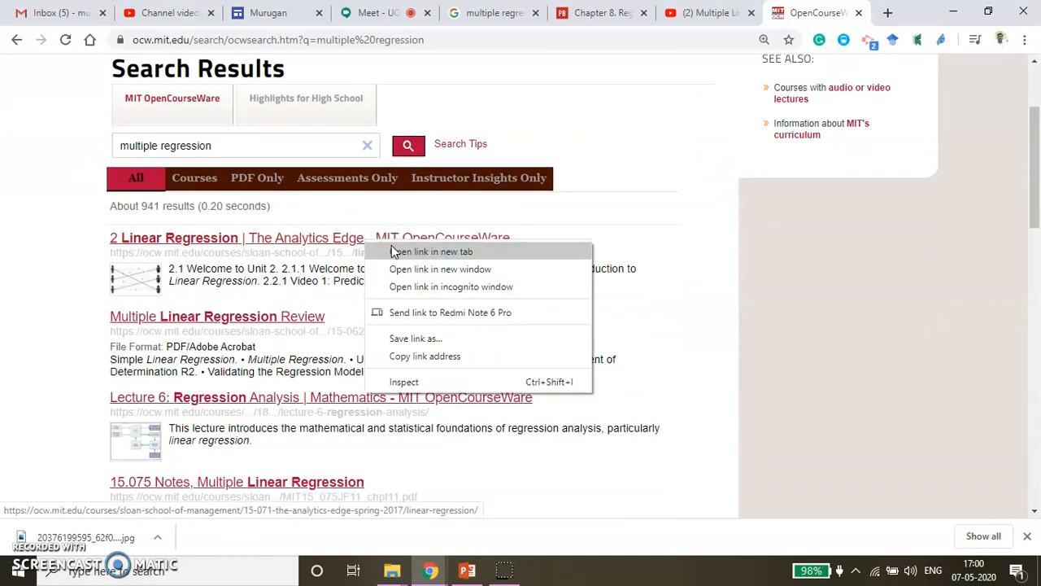
Open the Linear Regression result in a new tab and play 'Video 1: Predicting the Quality of Wine'
{"action": "left_click", "coordinate": [431, 251]}
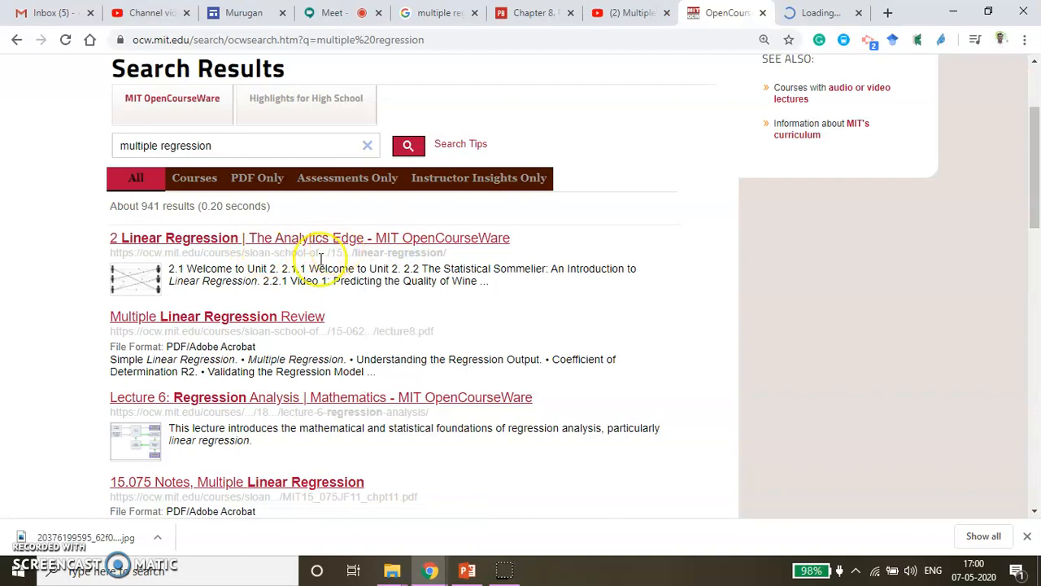
{"action": "left_click", "coordinate": [173, 237]}
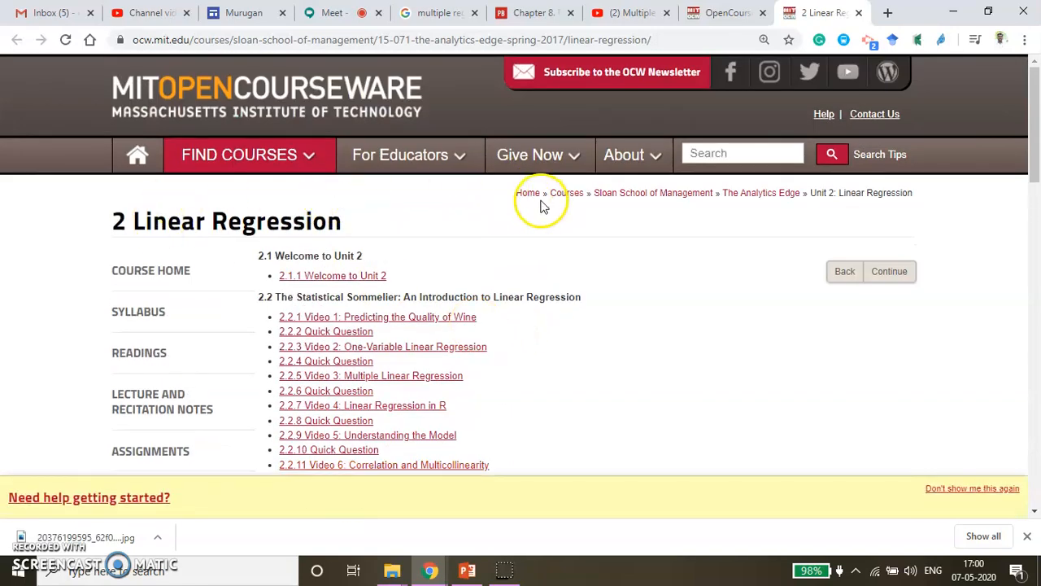
{"action": "mouse_move", "coordinate": [636, 218]}
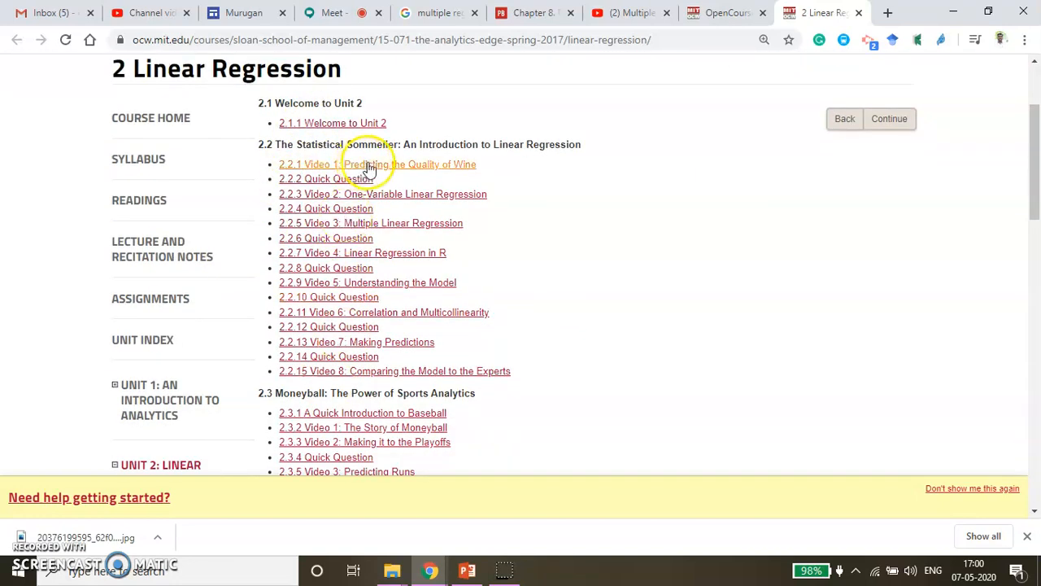
{"action": "left_click", "coordinate": [394, 371]}
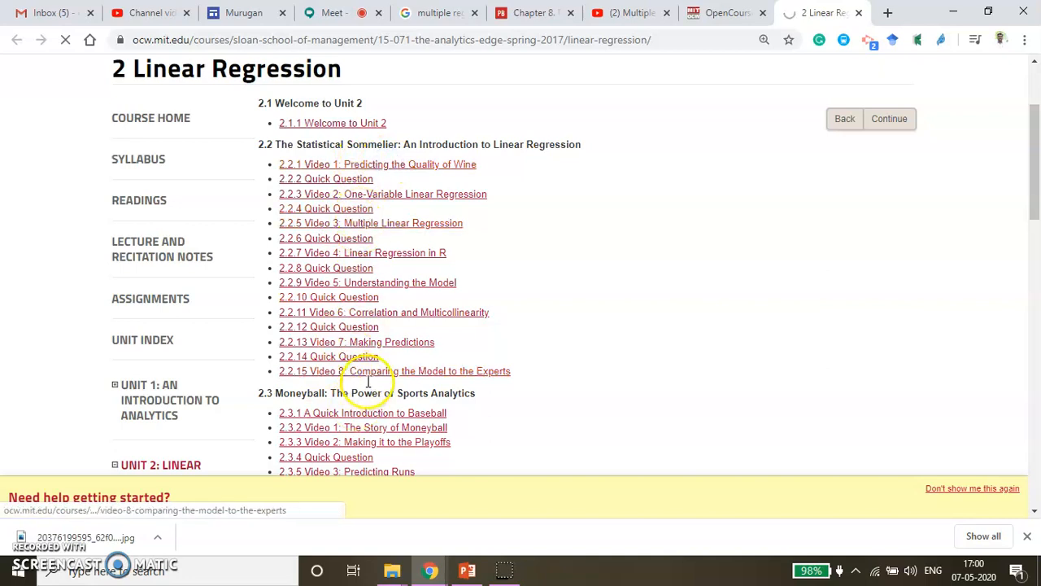
{"action": "left_click", "coordinate": [377, 164]}
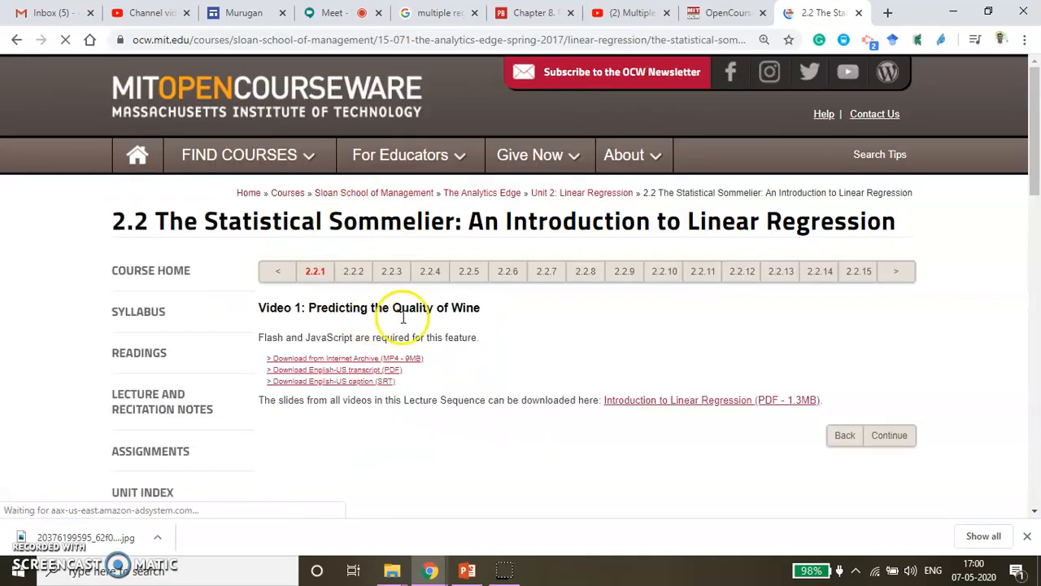
{"action": "scroll", "scroll_direction": "down", "scroll_amount": 3}
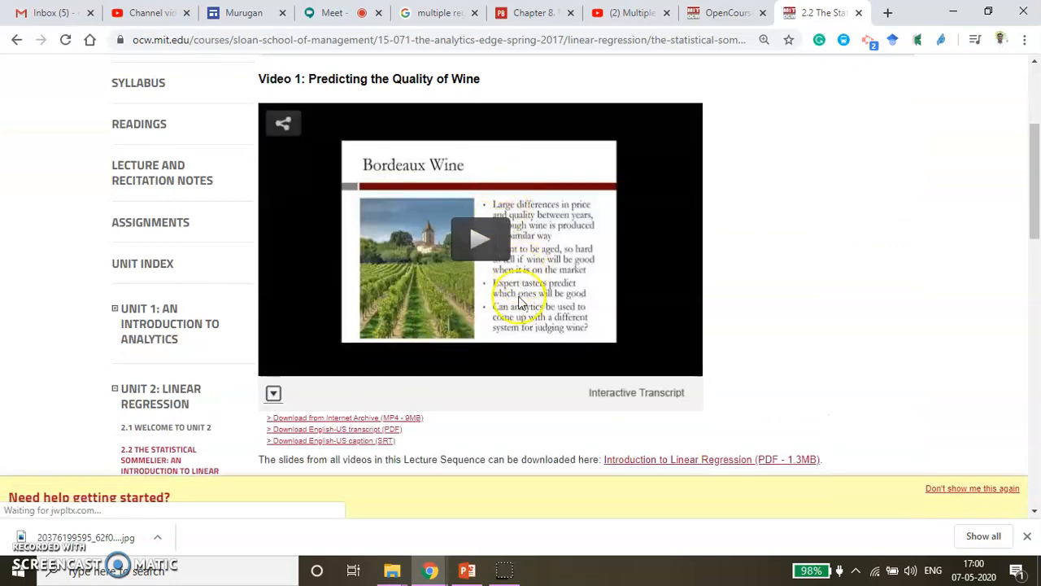
{"action": "scroll", "scroll_direction": "down", "scroll_amount": 3}
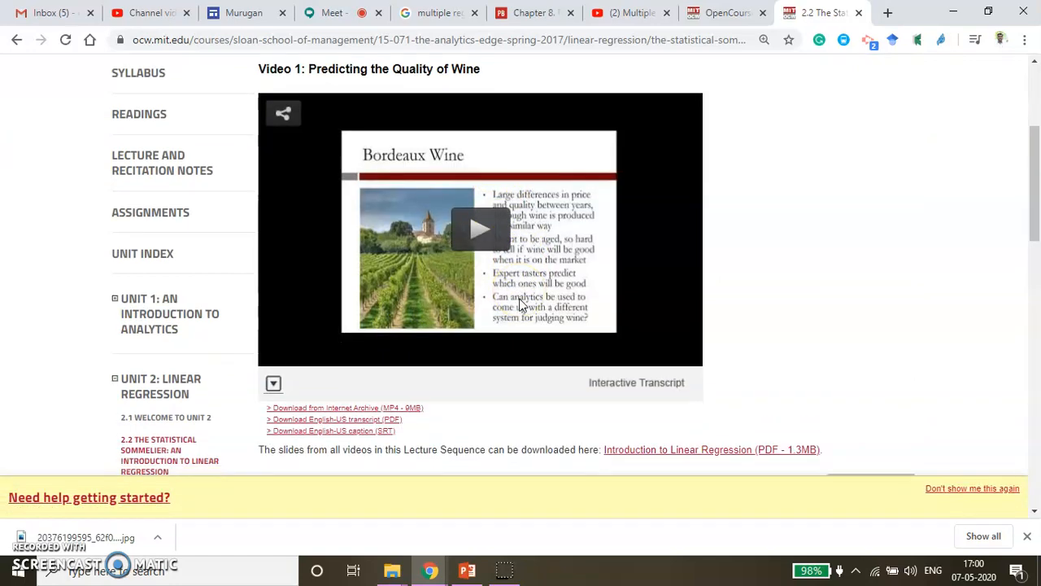
{"action": "scroll", "scroll_direction": "down", "scroll_amount": 3}
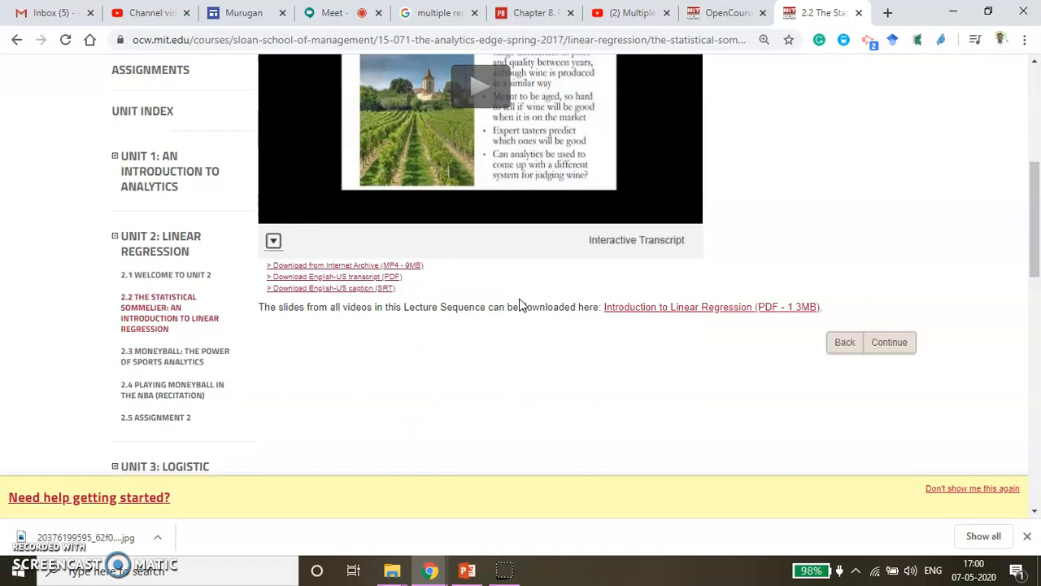
{"action": "scroll", "scroll_direction": "up", "scroll_amount": 3}
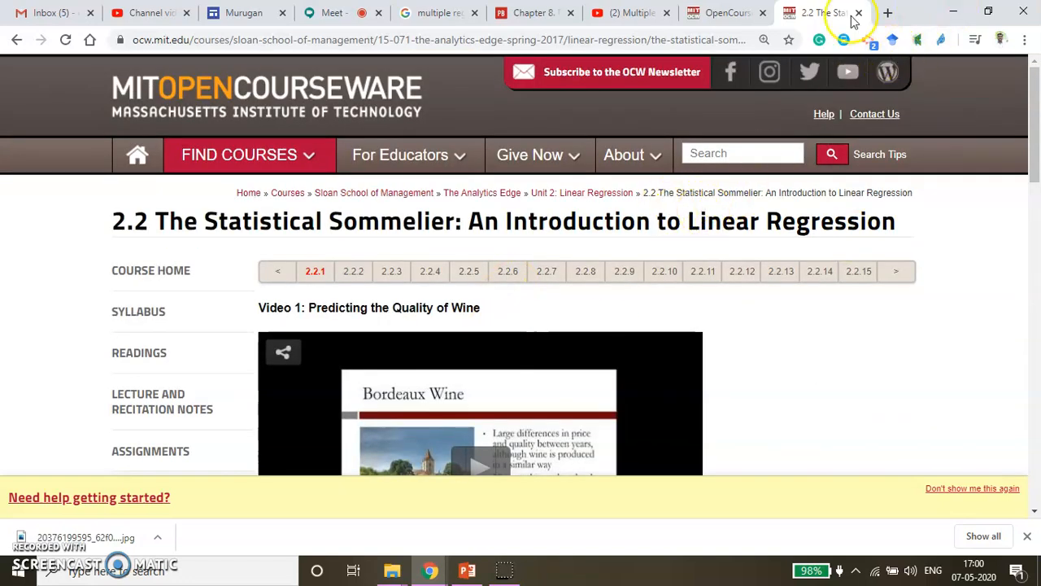
Search Pixabay for 'multiple regression', see no matches, and start a fresh tab
{"action": "left_click", "coordinate": [887, 12]}
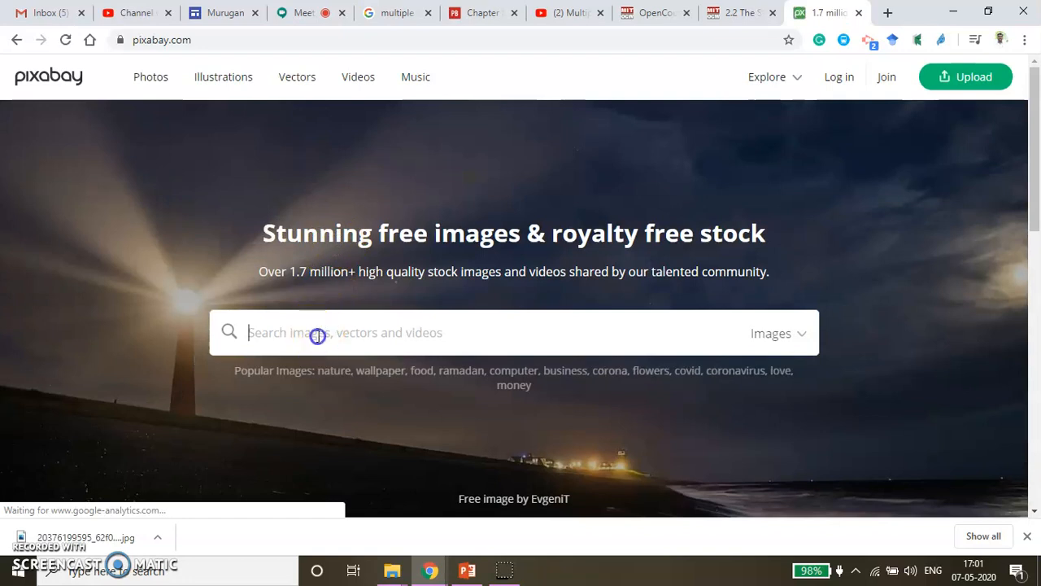
{"action": "type", "text": "multiple"}
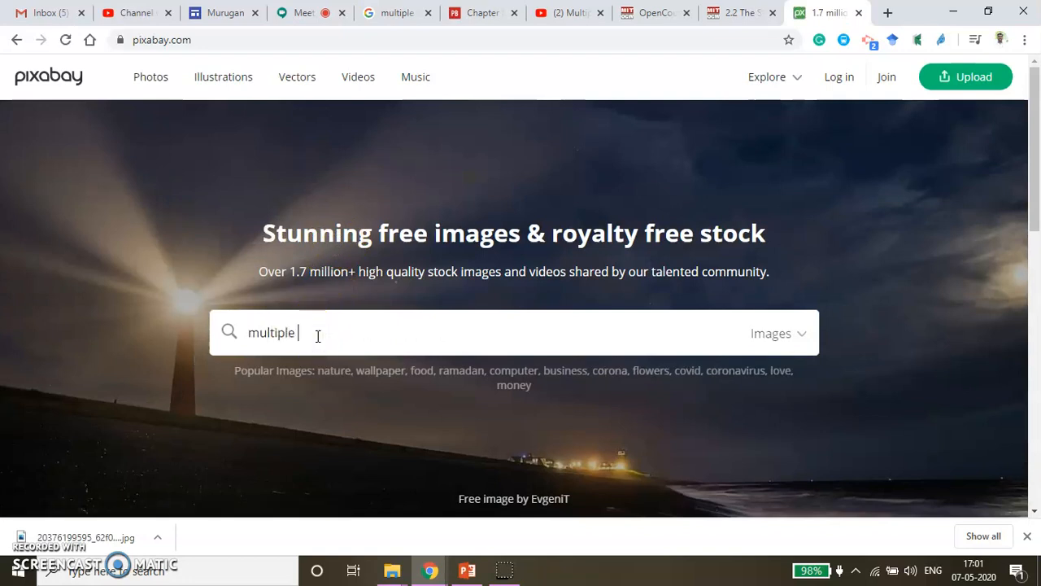
{"action": "type", "text": "regression"}
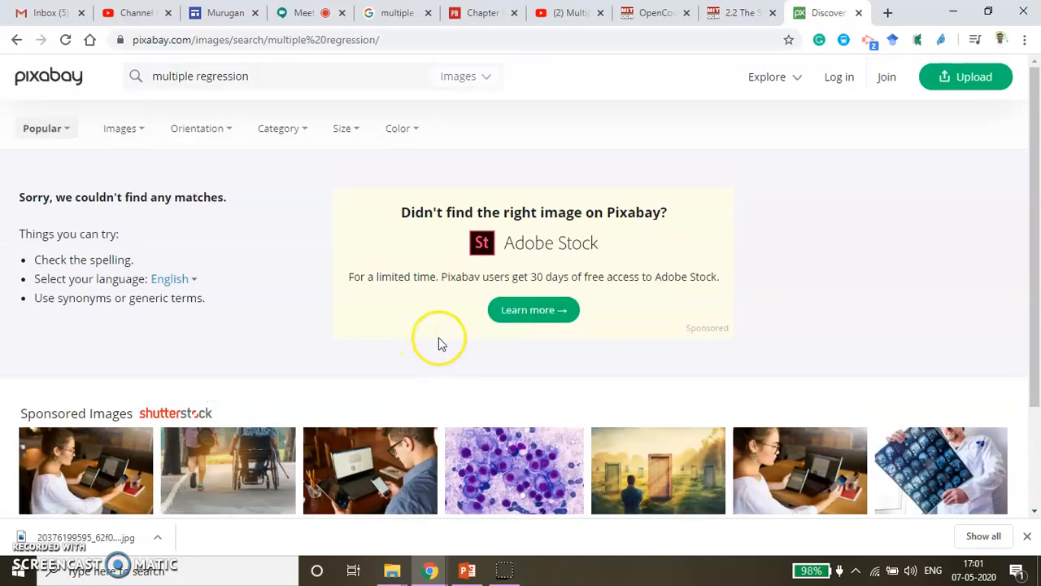
{"action": "mouse_move", "coordinate": [460, 362]}
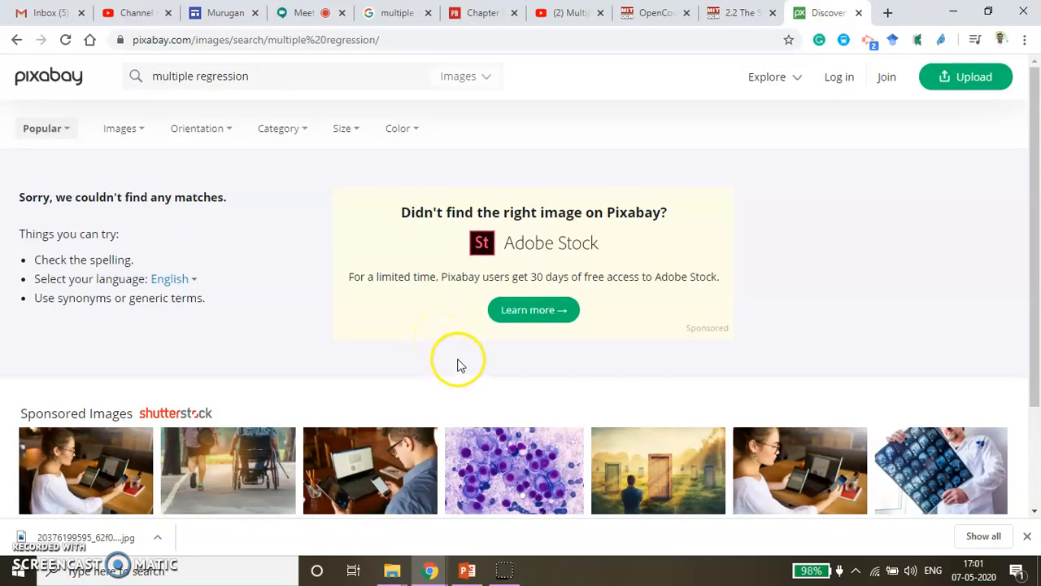
{"action": "mouse_move", "coordinate": [584, 327]}
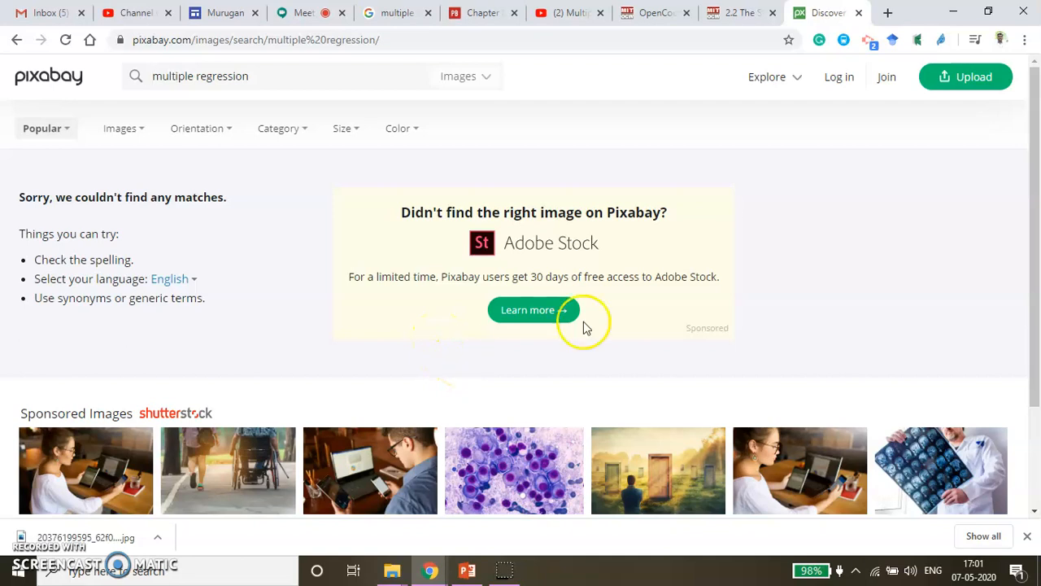
{"action": "left_click", "coordinate": [887, 12]}
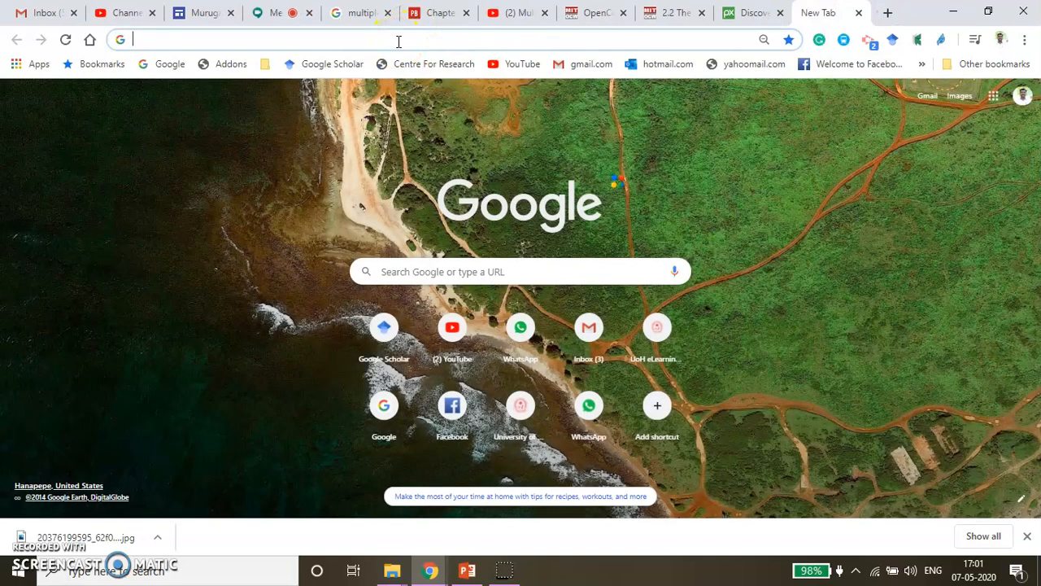
Open Find > Big List of Resources in Pitt's OER guide and scroll through it
{"action": "type", "text": "oer license"}
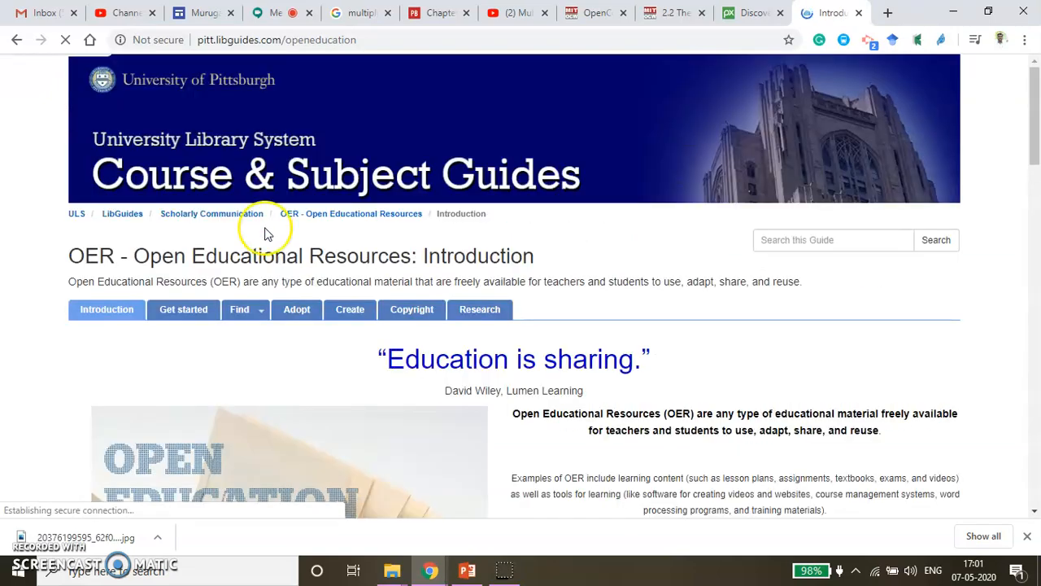
{"action": "left_click", "coordinate": [239, 309]}
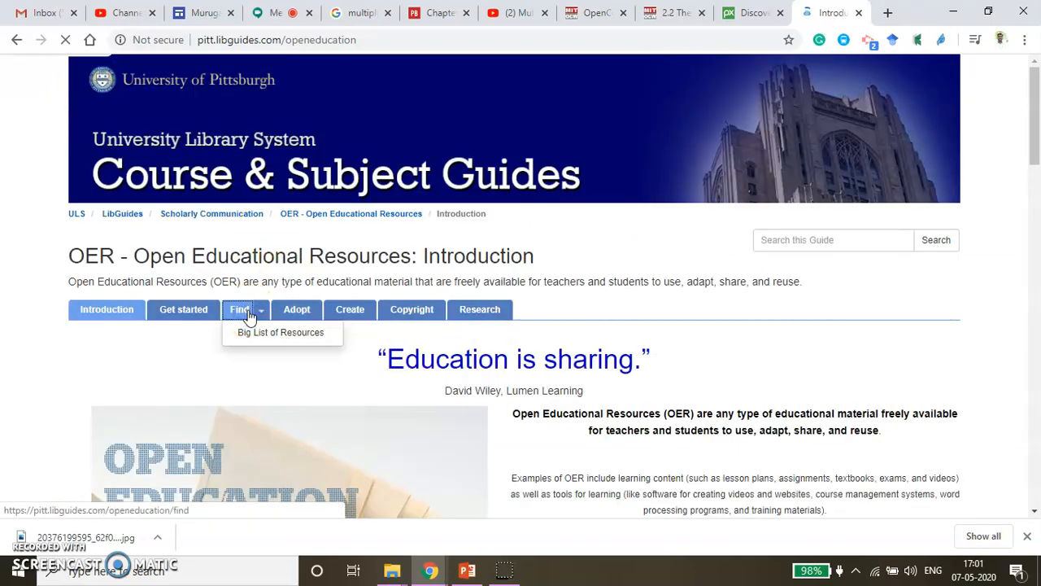
{"action": "left_click", "coordinate": [239, 309]}
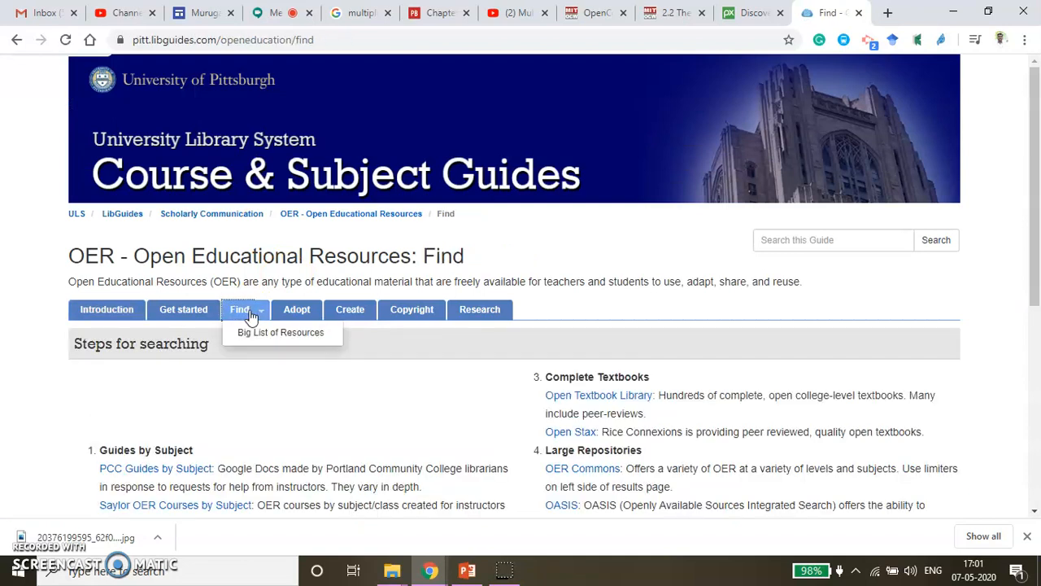
{"action": "left_click", "coordinate": [281, 332]}
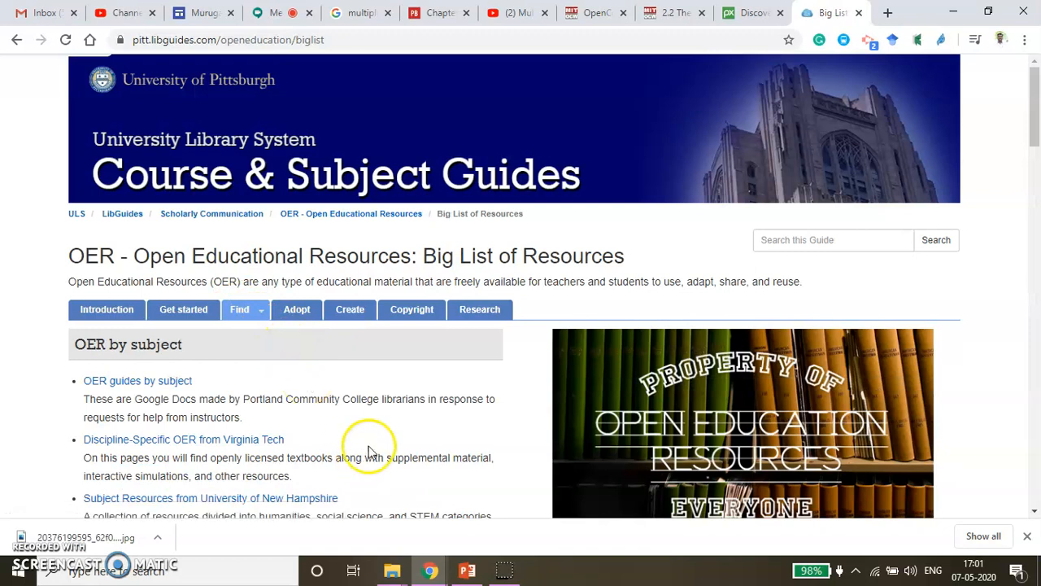
{"action": "scroll", "scroll_direction": "down", "scroll_amount": 3}
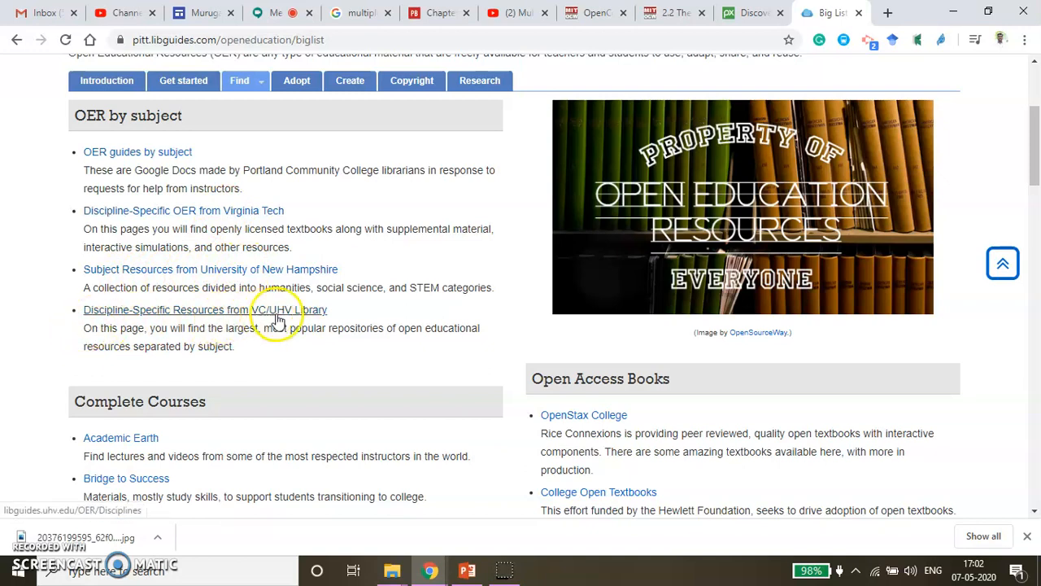
{"action": "scroll", "scroll_direction": "down", "scroll_amount": 3}
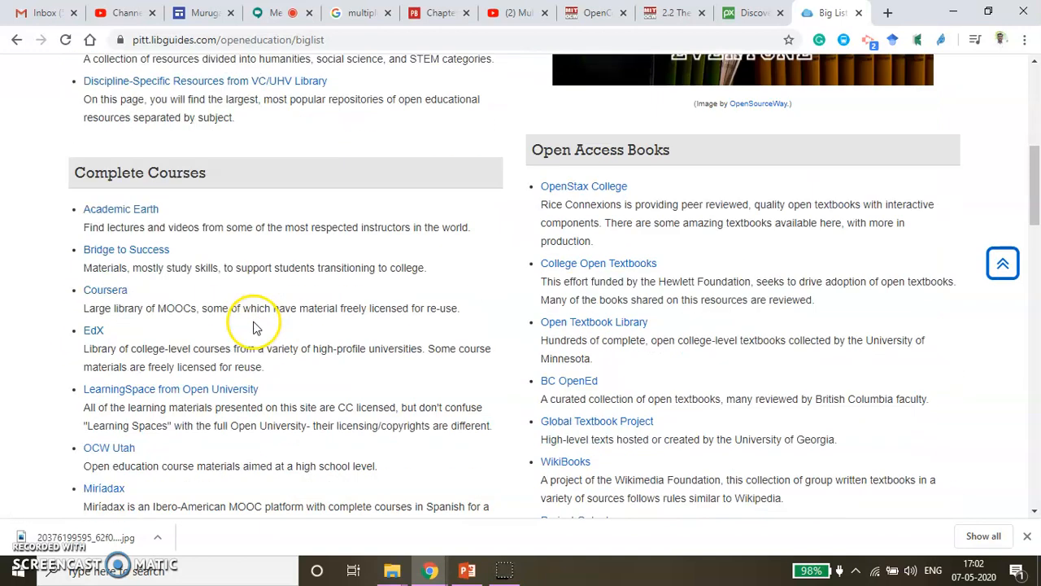
{"action": "scroll", "scroll_direction": "down", "scroll_amount": 3}
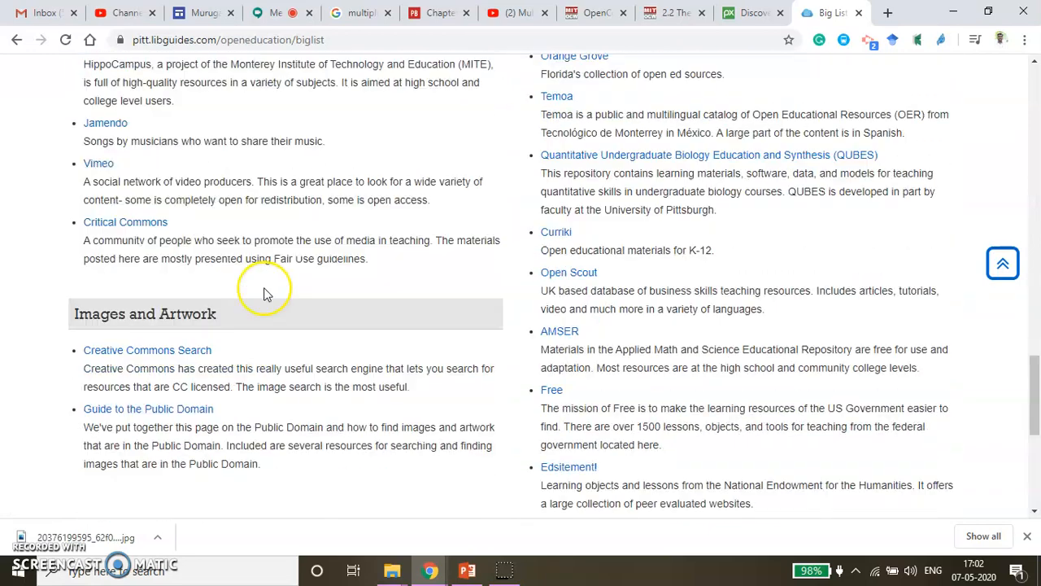
{"action": "scroll", "scroll_direction": "up", "scroll_amount": 3}
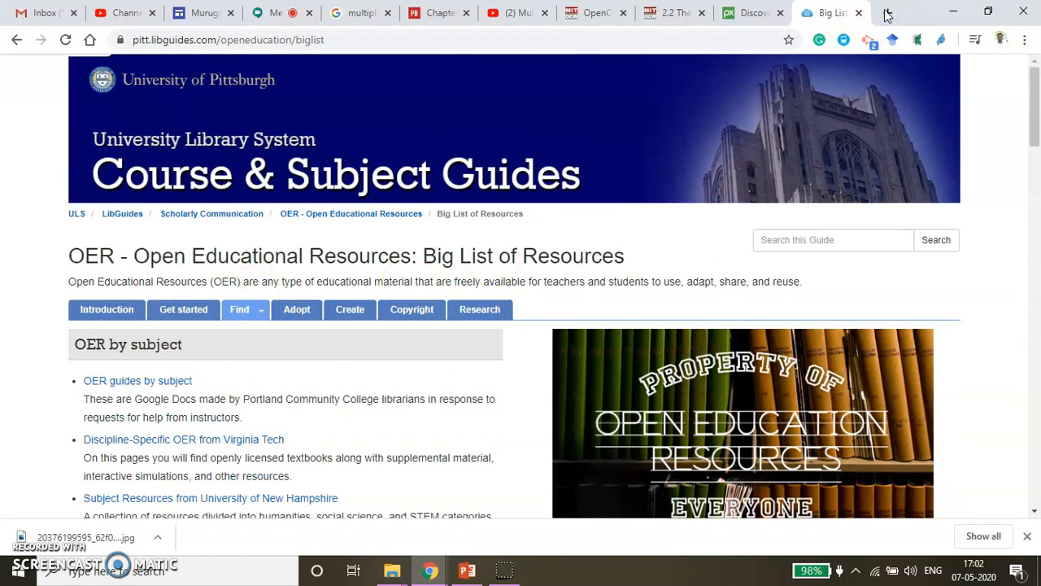
Follow the 'Indian OER resources' link from the WordPress site's Resources page to OneDrive
{"action": "left_click", "coordinate": [888, 12]}
{"action": "type", "text": "pmuruganphd.wordpress.com"}
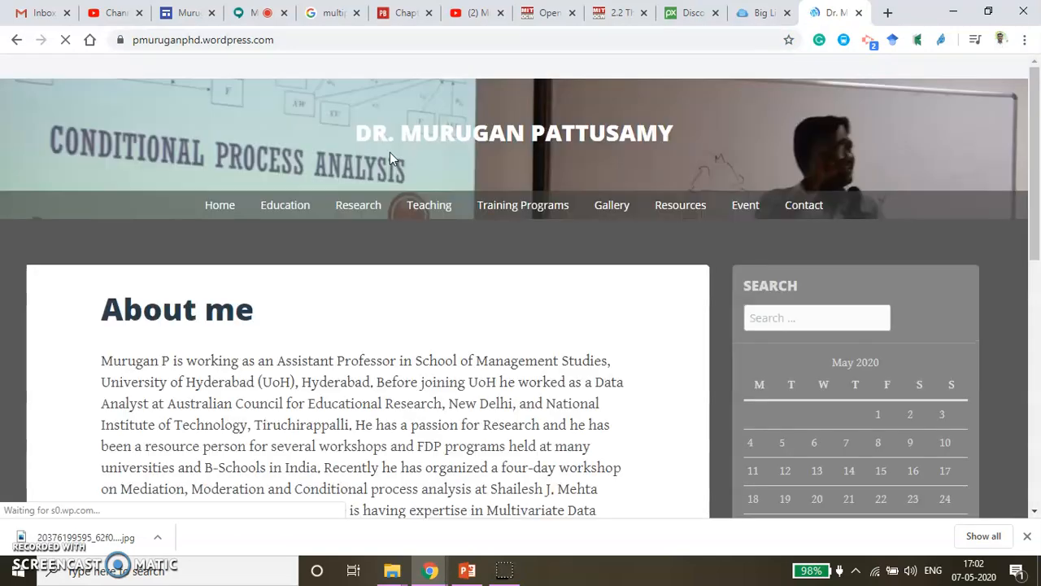
{"action": "left_click", "coordinate": [680, 204]}
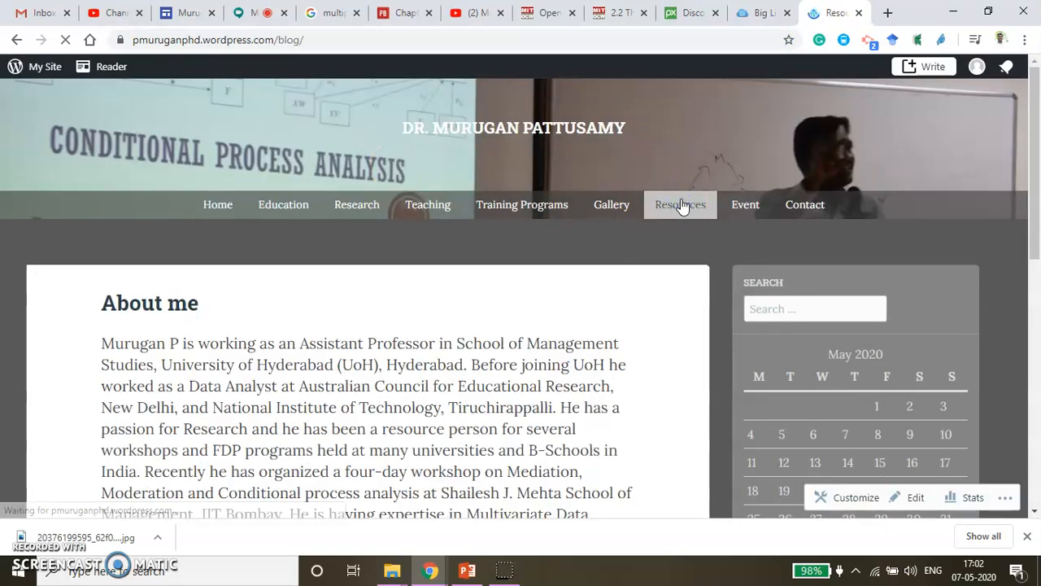
{"action": "left_click", "coordinate": [680, 204]}
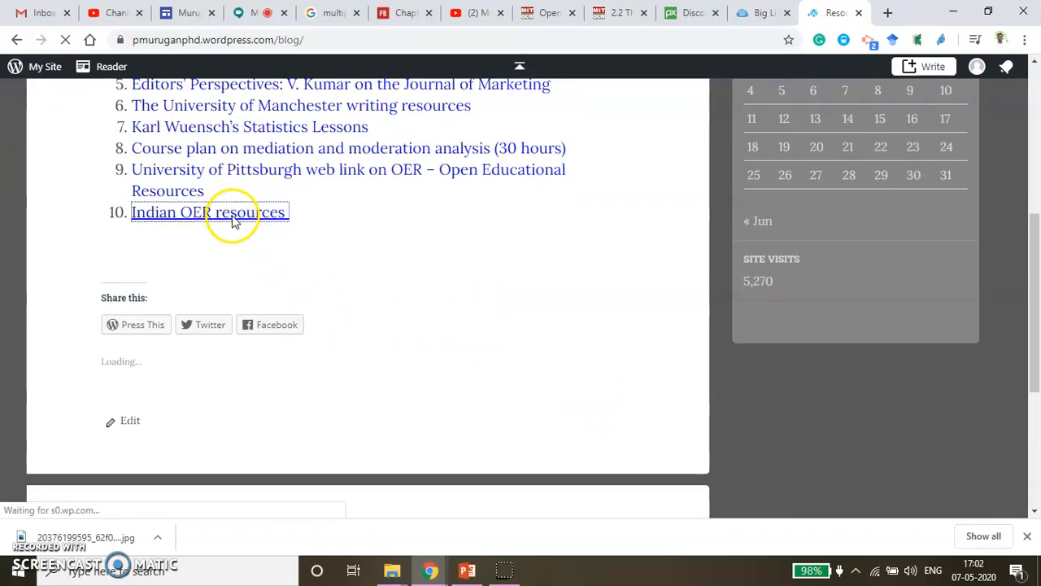
{"action": "left_click", "coordinate": [209, 212]}
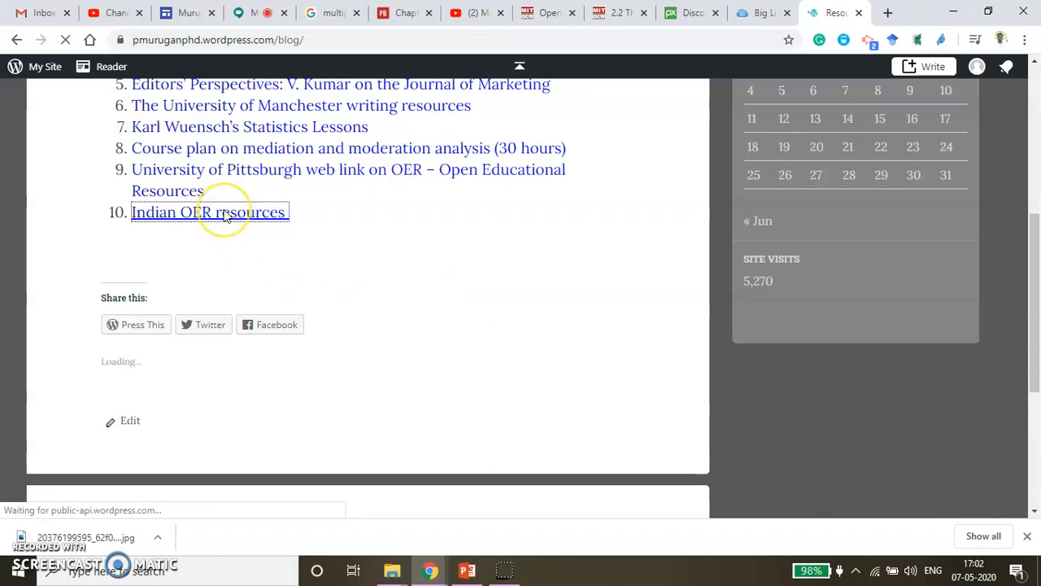
{"action": "left_click", "coordinate": [208, 212]}
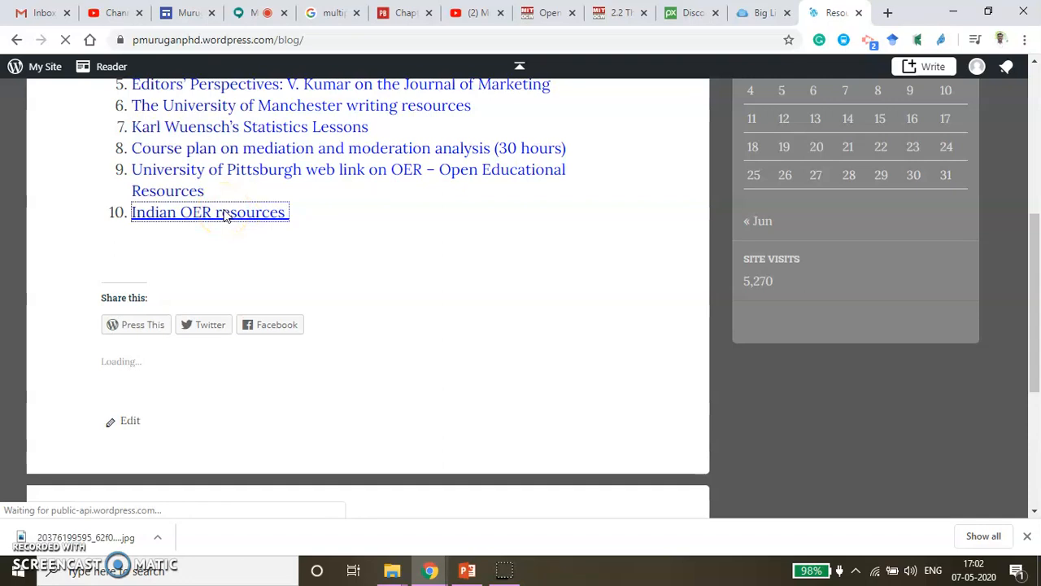
{"action": "left_click", "coordinate": [208, 212]}
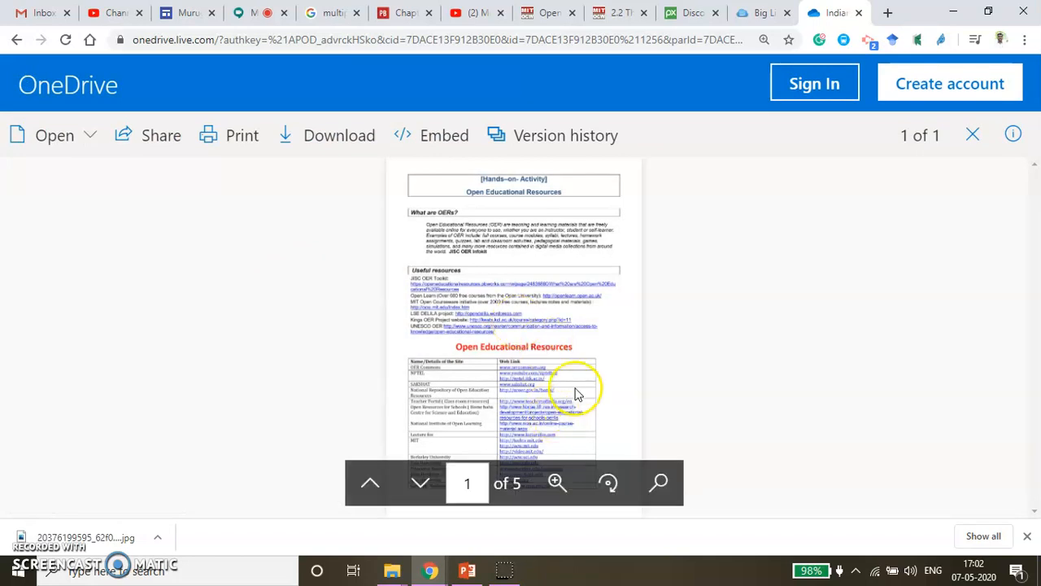
Zoom into the OER PDF, scroll its university website tables to page 2, then return to page 1
{"action": "left_click", "coordinate": [556, 483]}
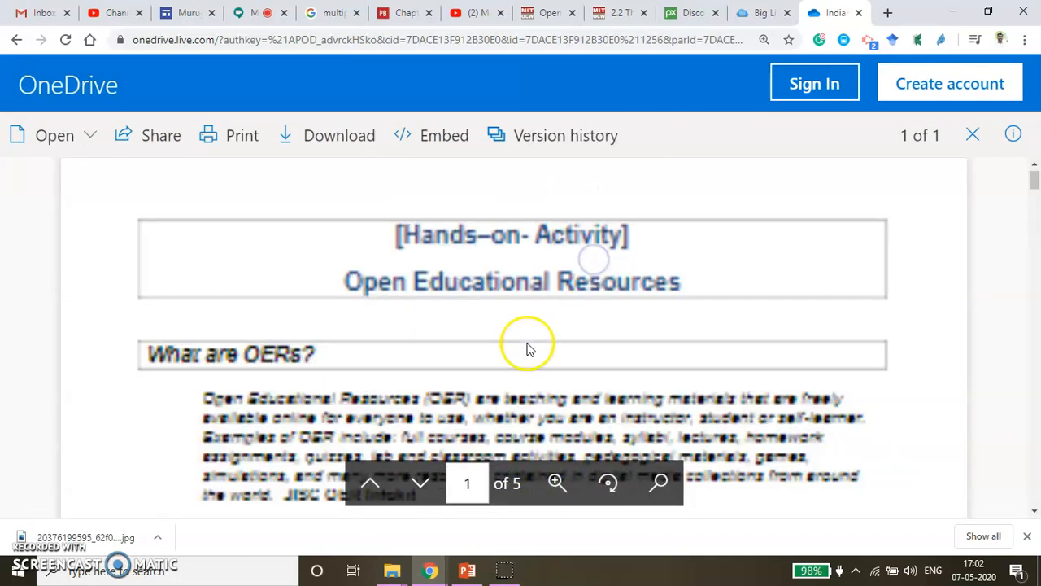
{"action": "scroll", "scroll_direction": "down", "scroll_amount": 3}
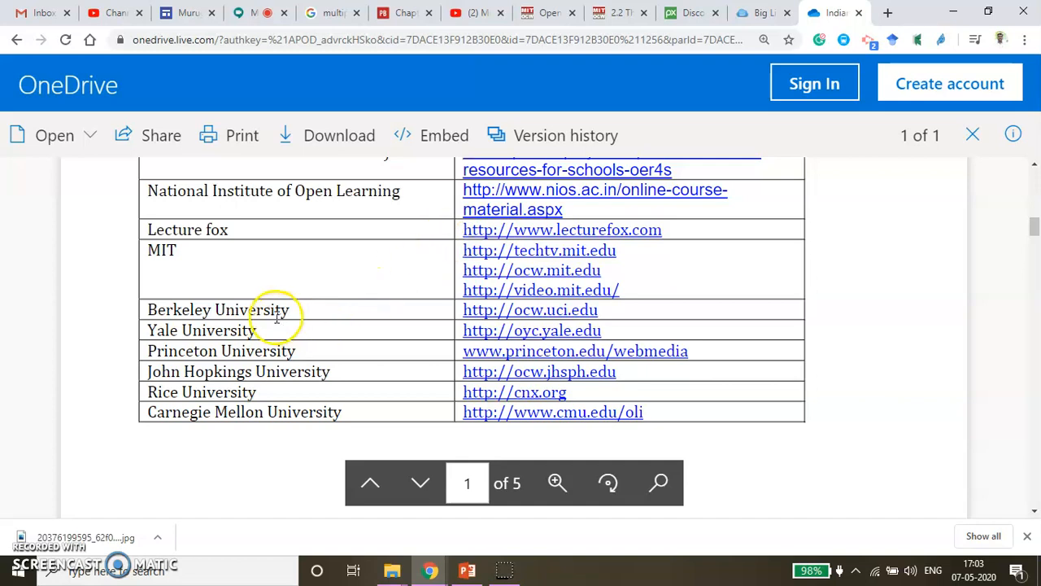
{"action": "mouse_move", "coordinate": [411, 389]}
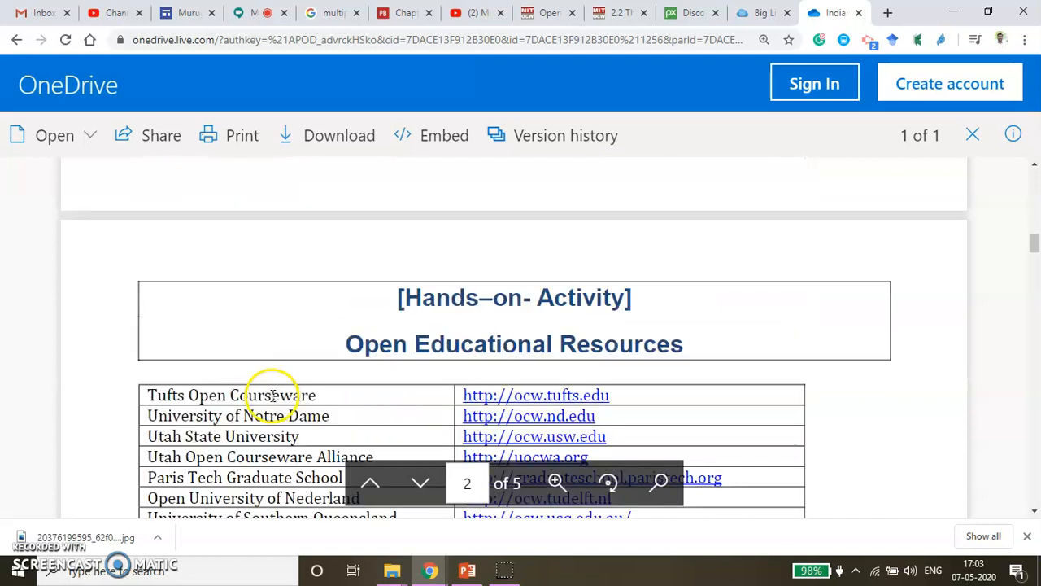
{"action": "scroll", "scroll_direction": "down", "scroll_amount": 3}
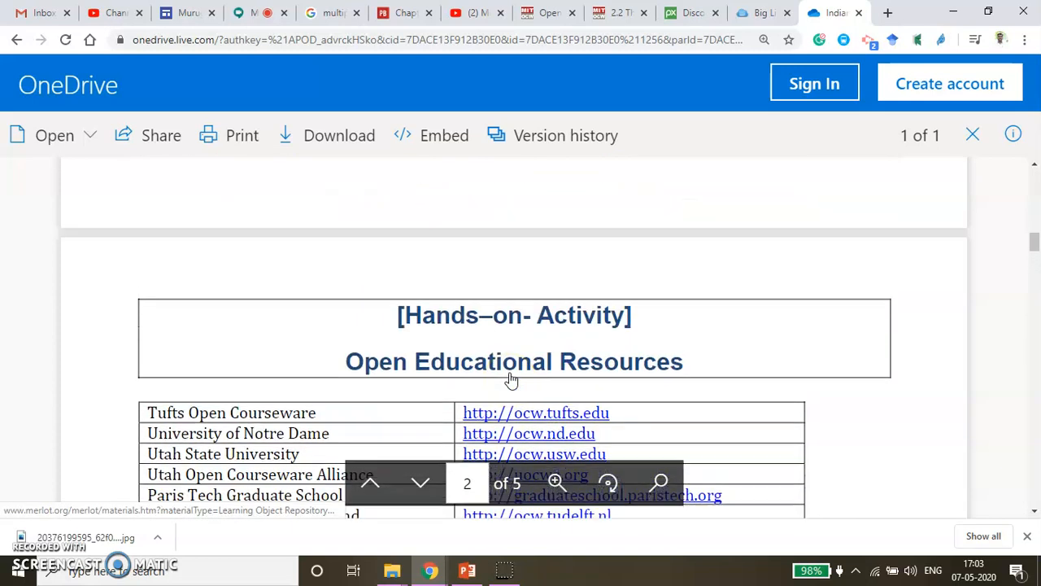
{"action": "left_click", "coordinate": [370, 483]}
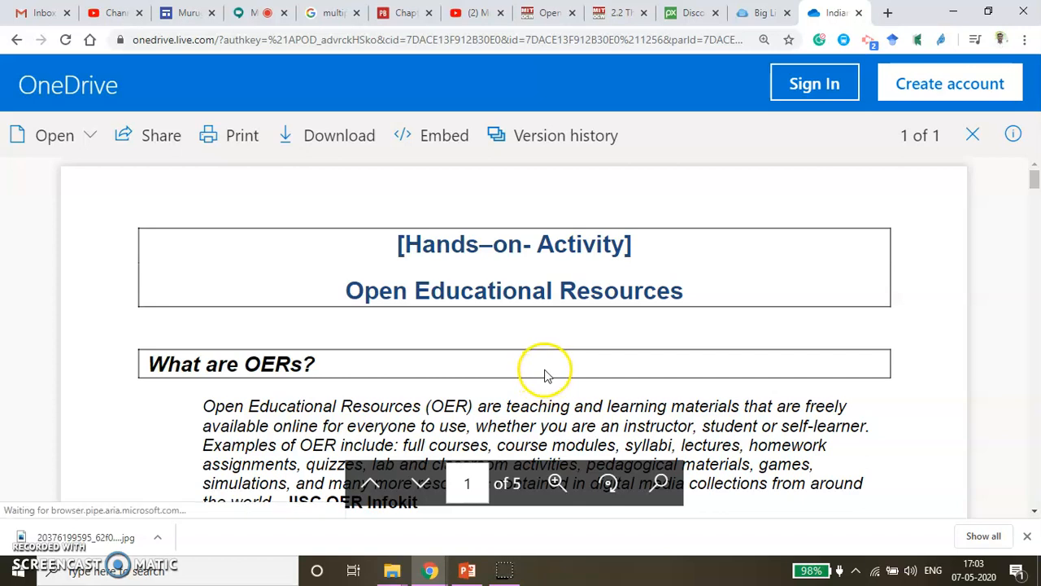